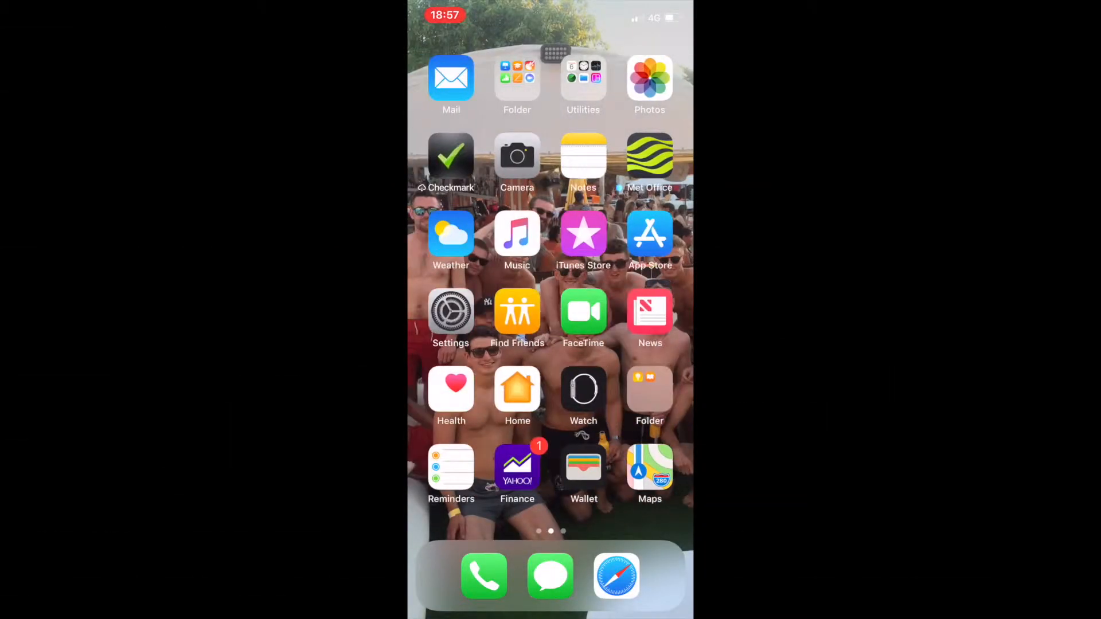
Find MyFitnessPal in the App Store and launch it to its home dashboard.
click(649, 235)
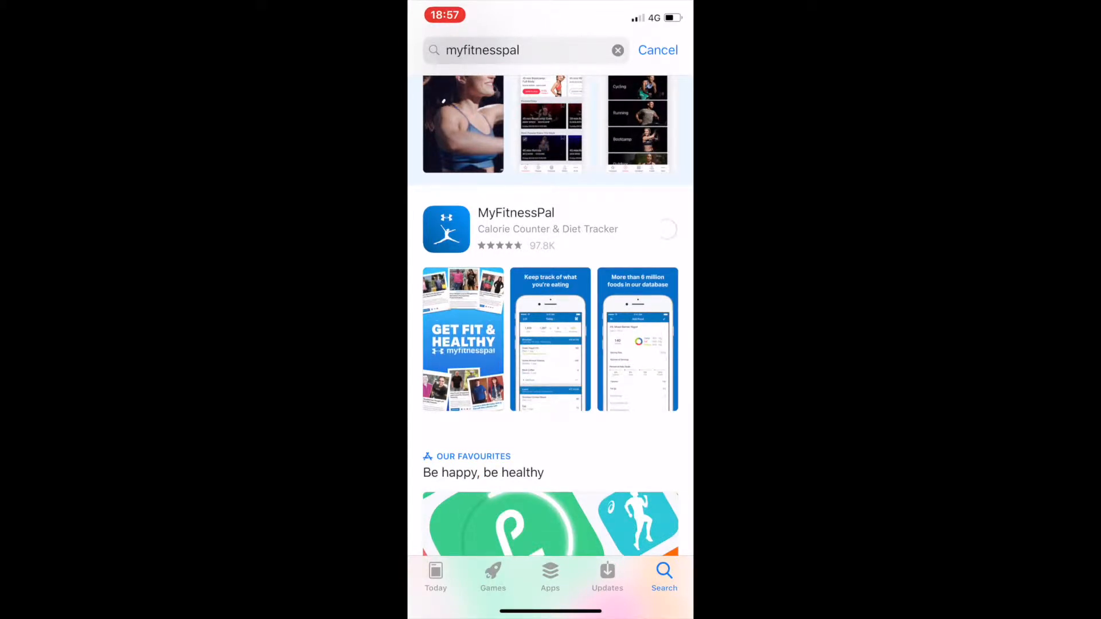
click(665, 229)
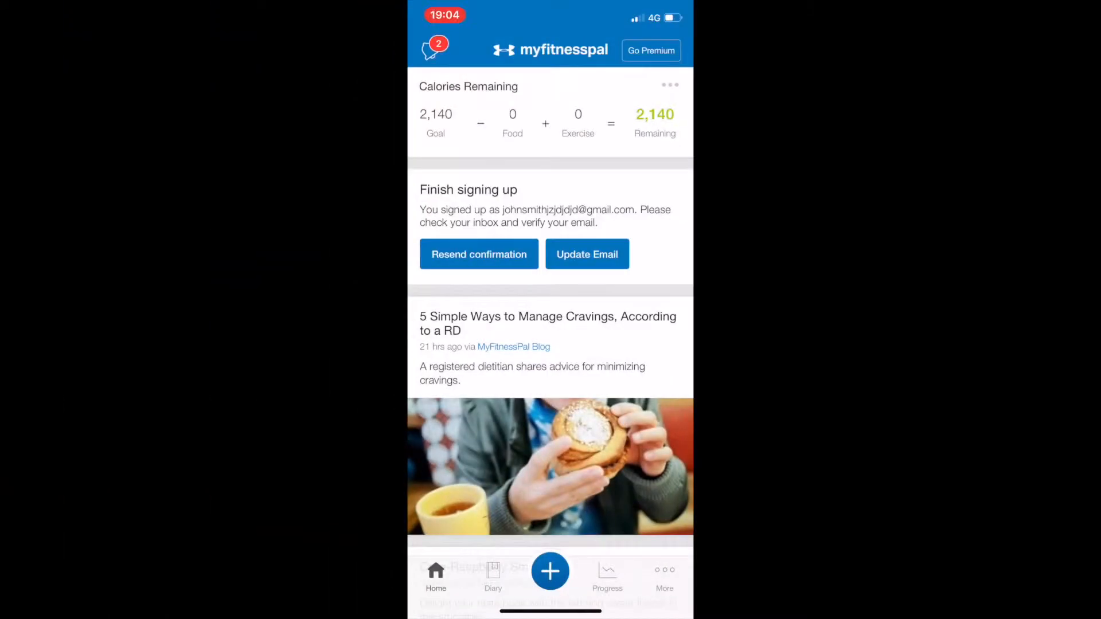
View today's empty macros breakdown from the Diary's Nutrition view, then close it.
click(493, 576)
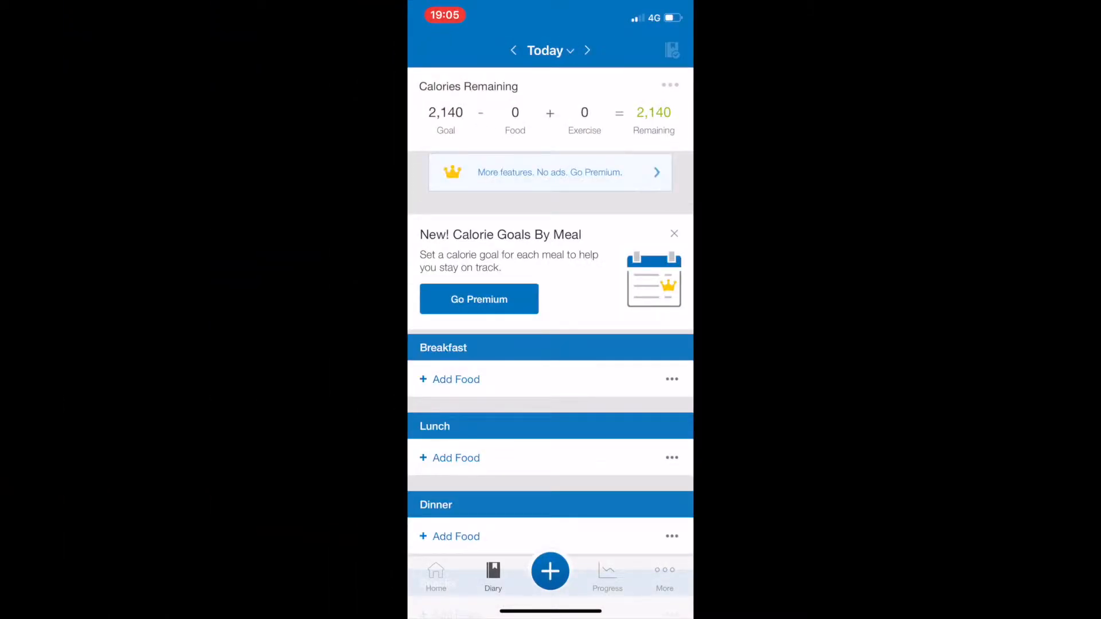
scroll(down, 3)
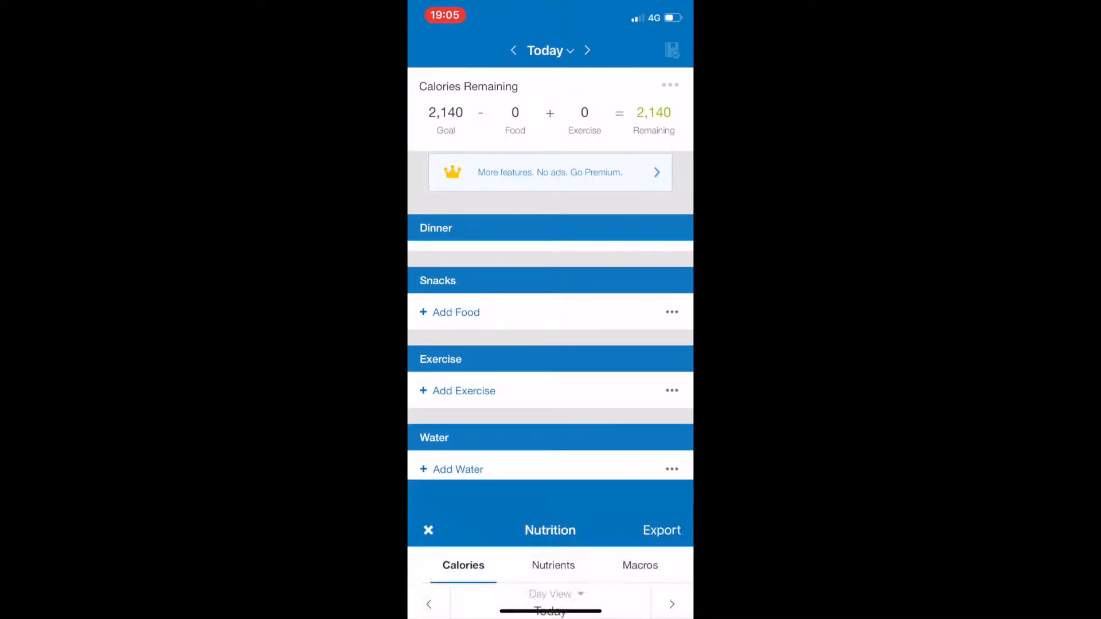
click(639, 565)
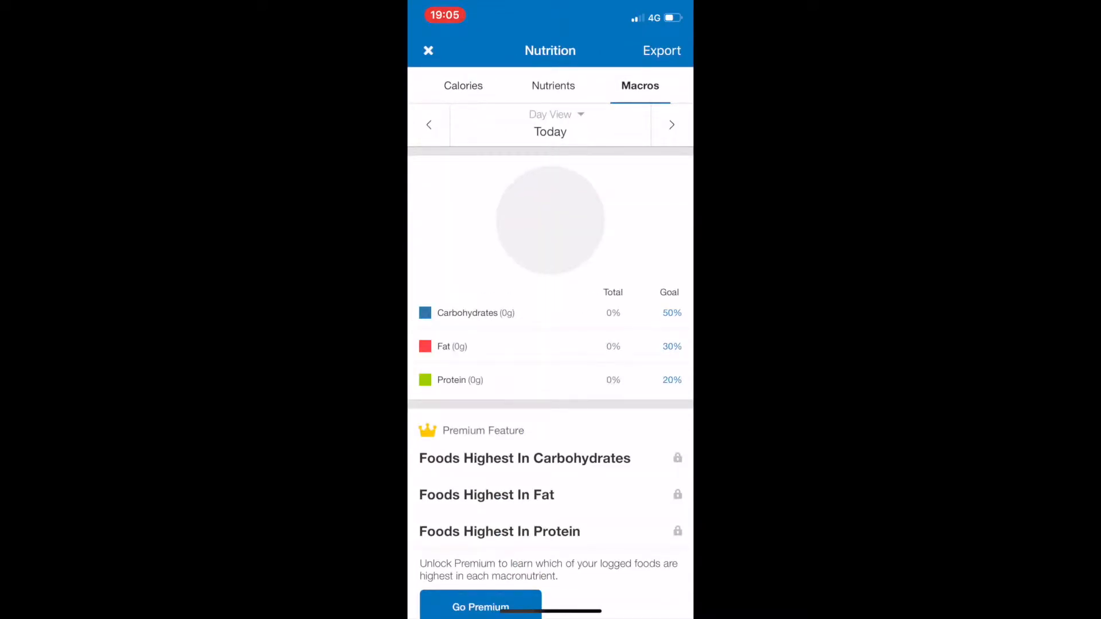
click(427, 49)
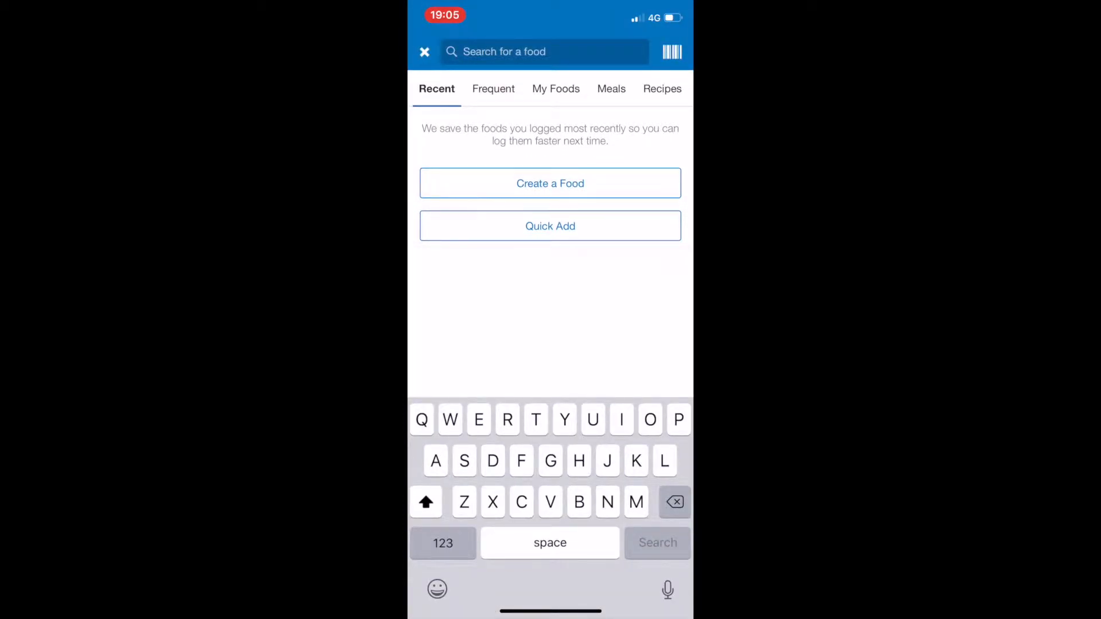
Scan the barcode and log two Tesco free-range Medium Eggs (132 cal) under Breakfast.
click(670, 51)
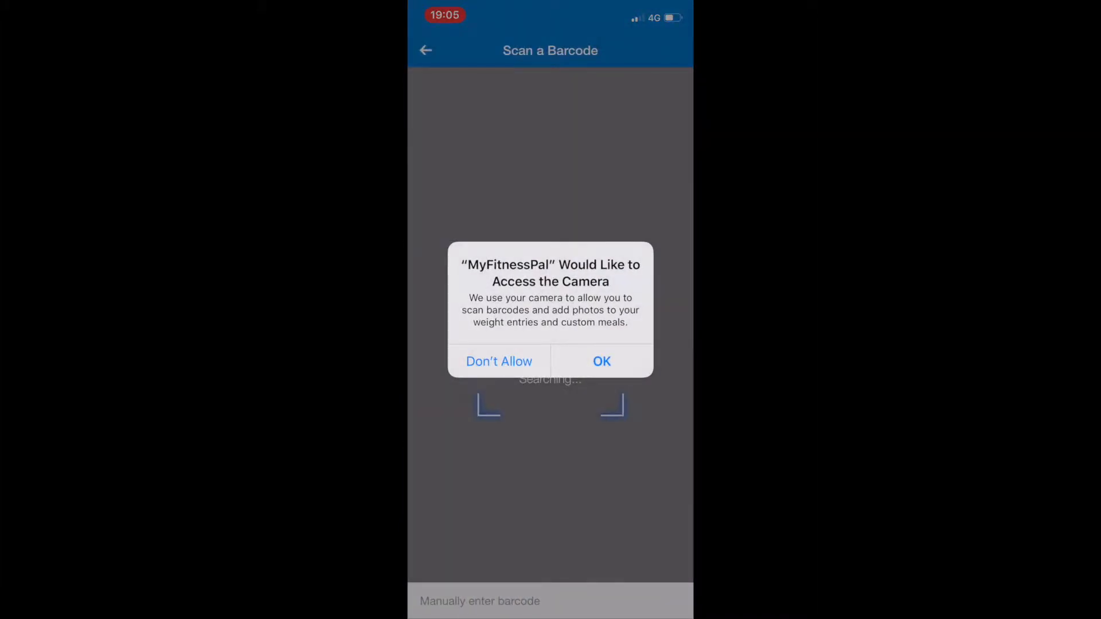
click(601, 361)
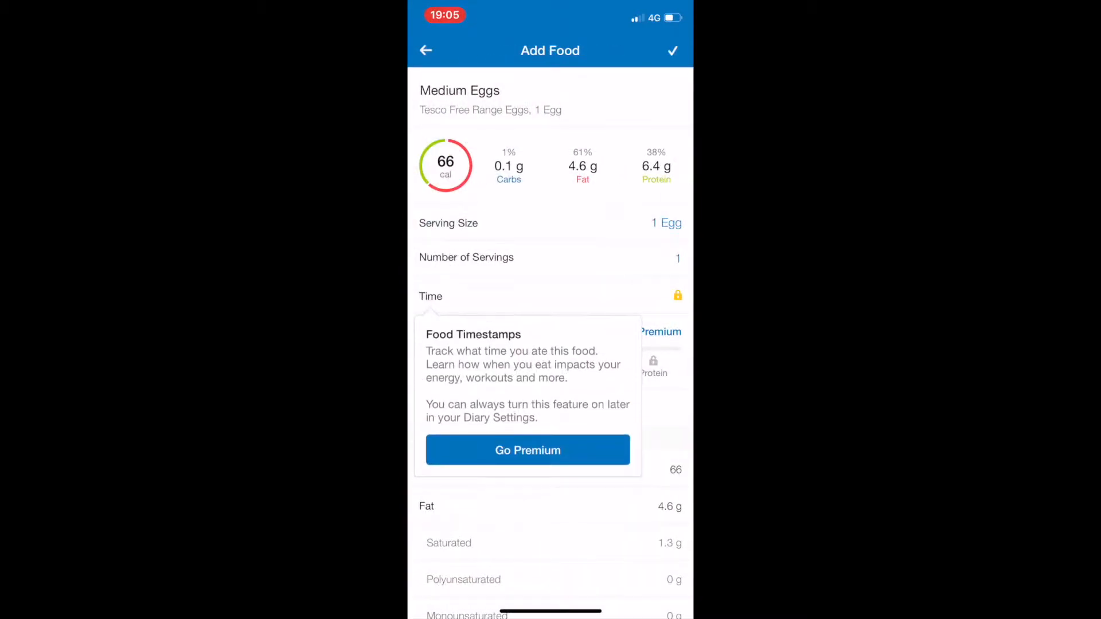
click(527, 449)
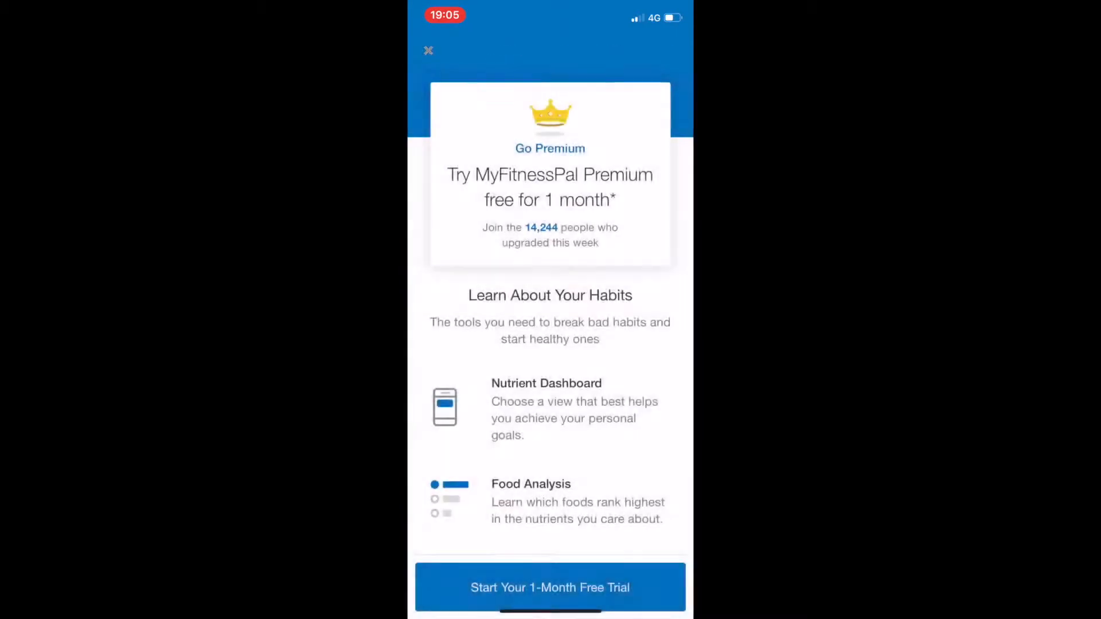
click(428, 50)
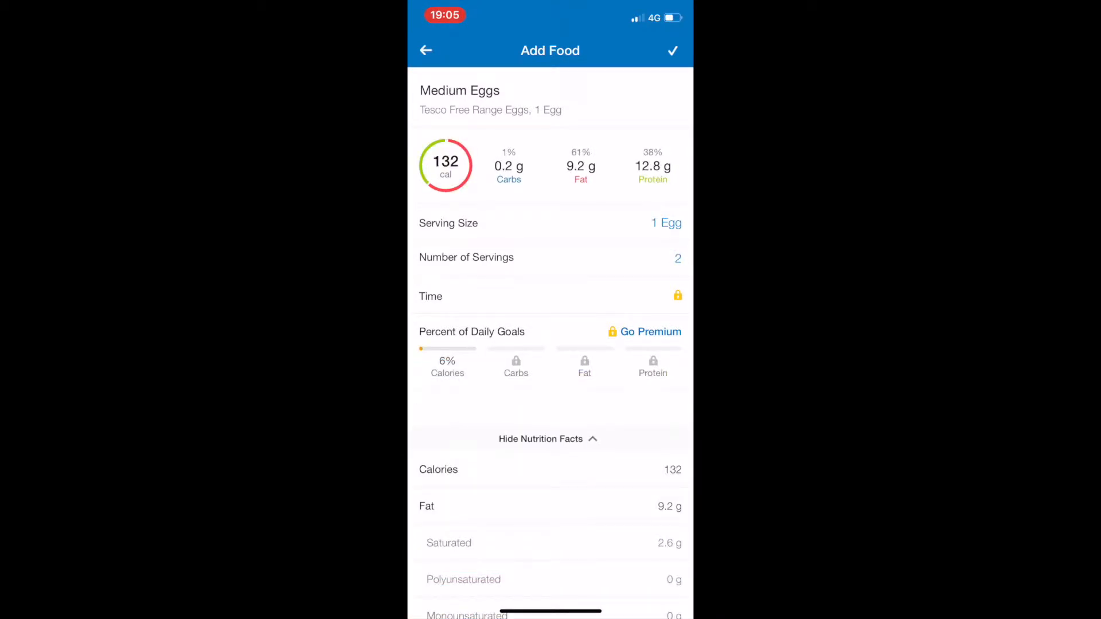
click(672, 49)
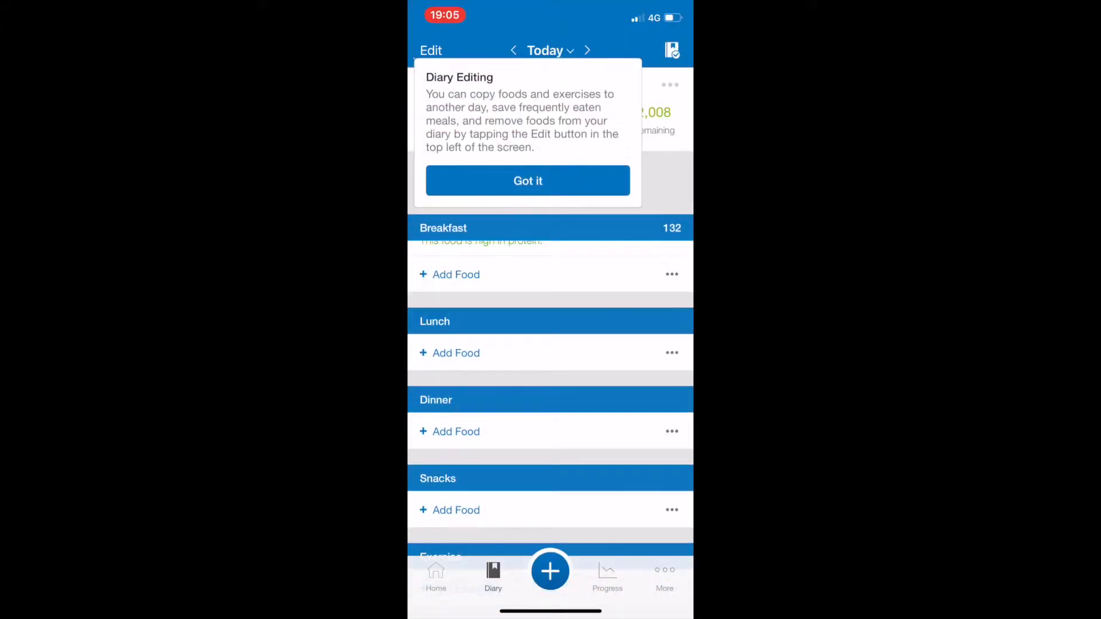
Log two servings of 'Eggs - White only, raw' to Breakfast, bringing the food total to 166 calories.
click(527, 180)
text(E)
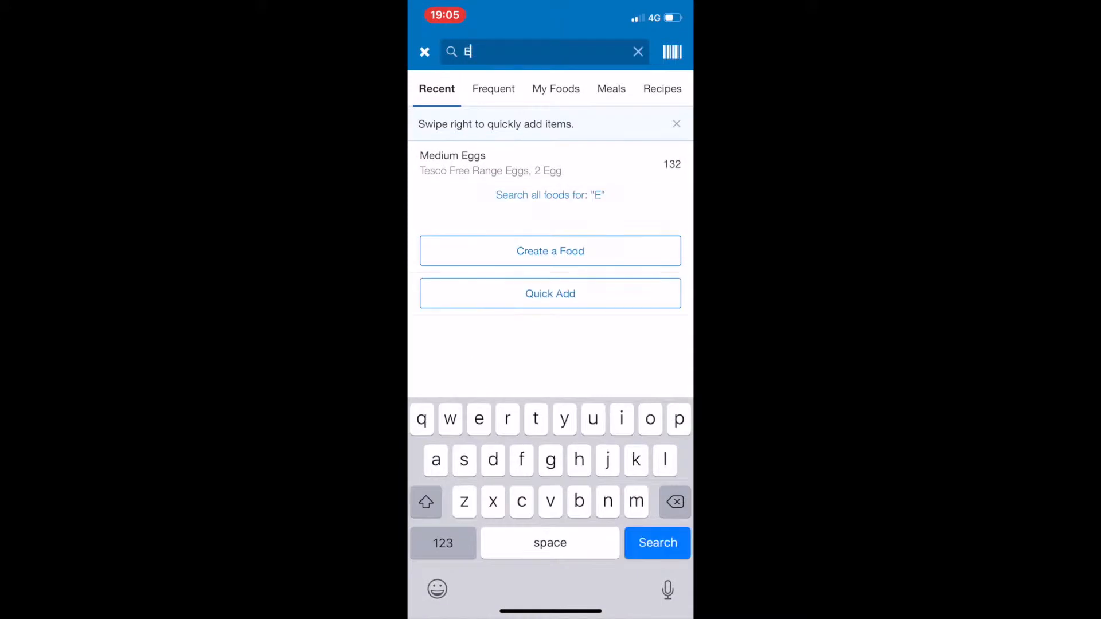
text(gg white)
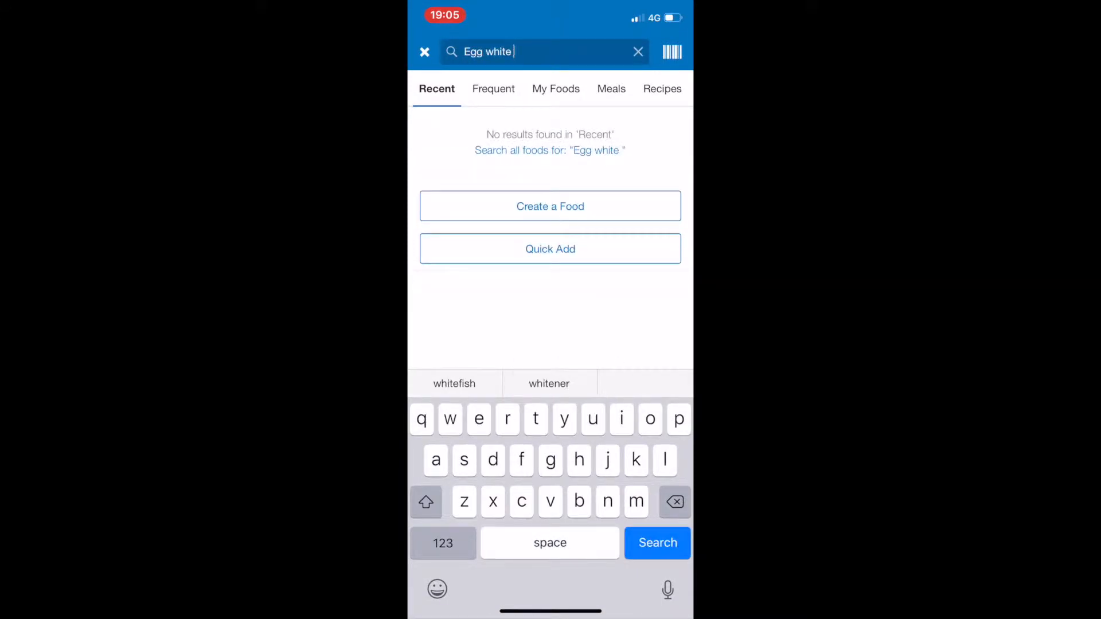
click(655, 542)
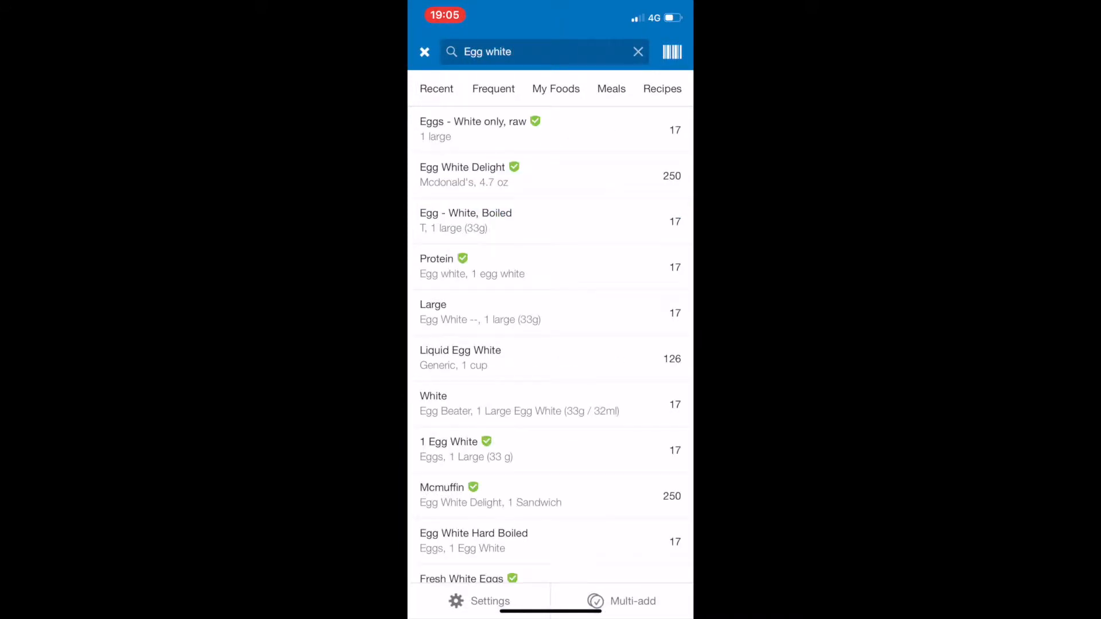
click(474, 128)
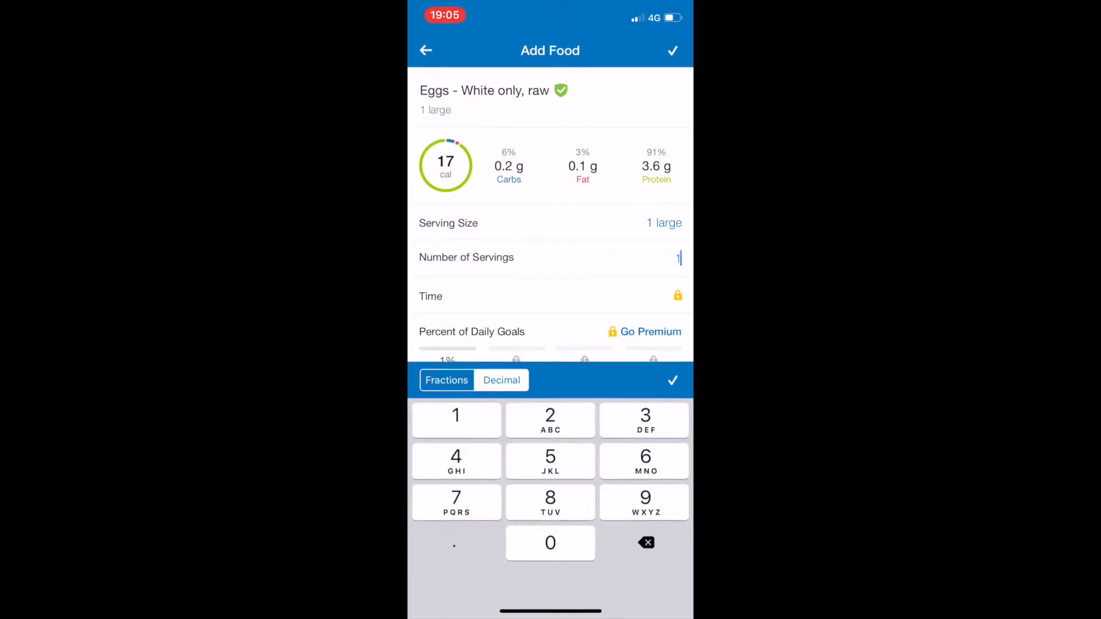
click(671, 51)
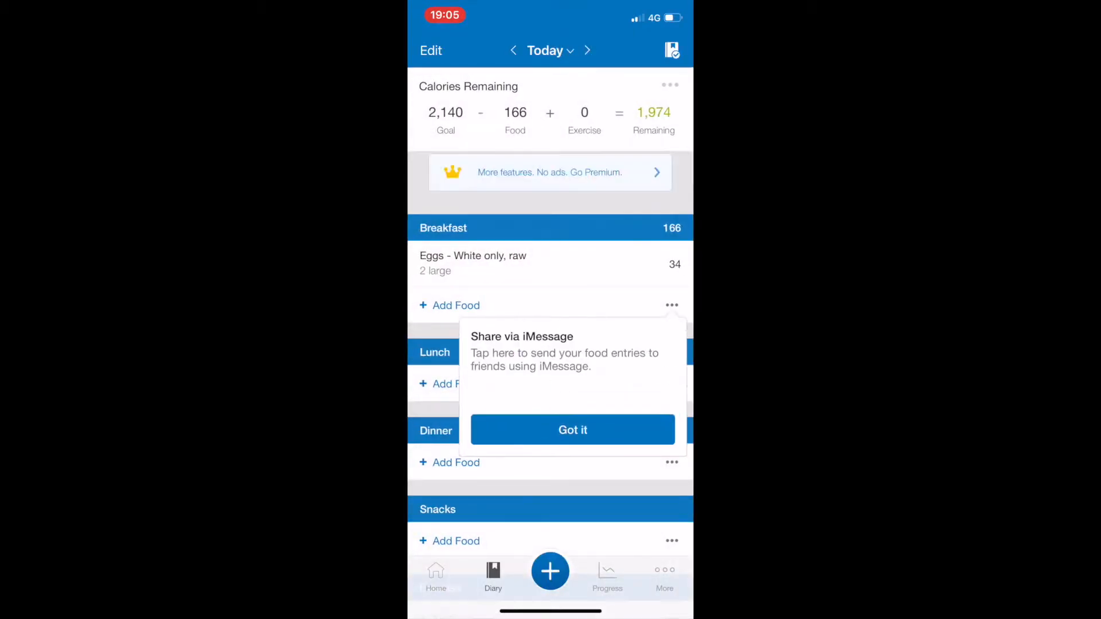
click(572, 429)
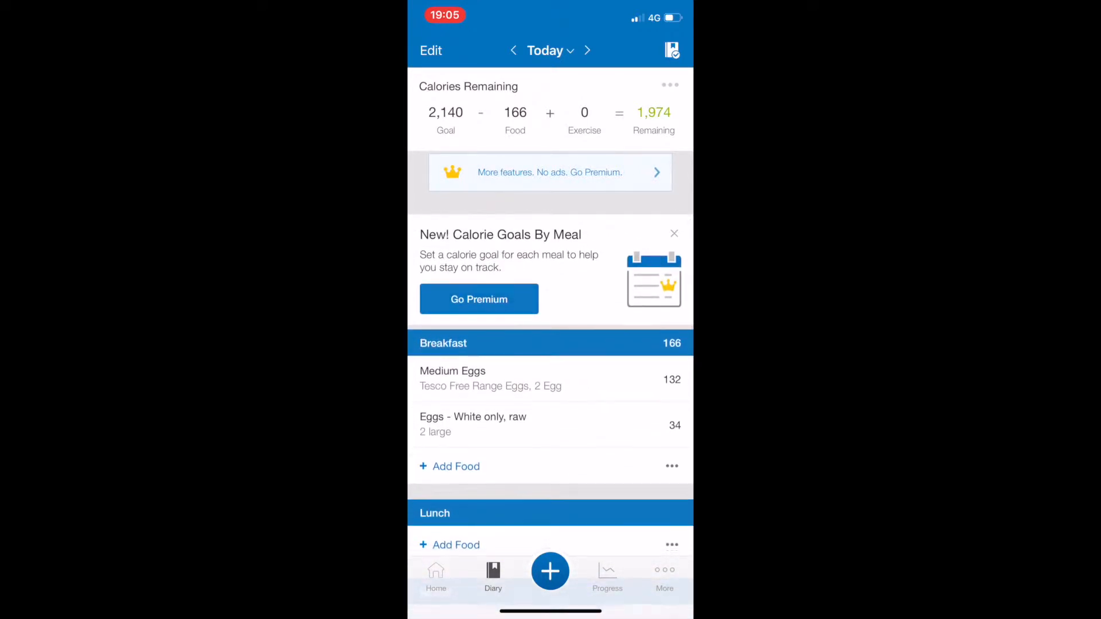
click(673, 233)
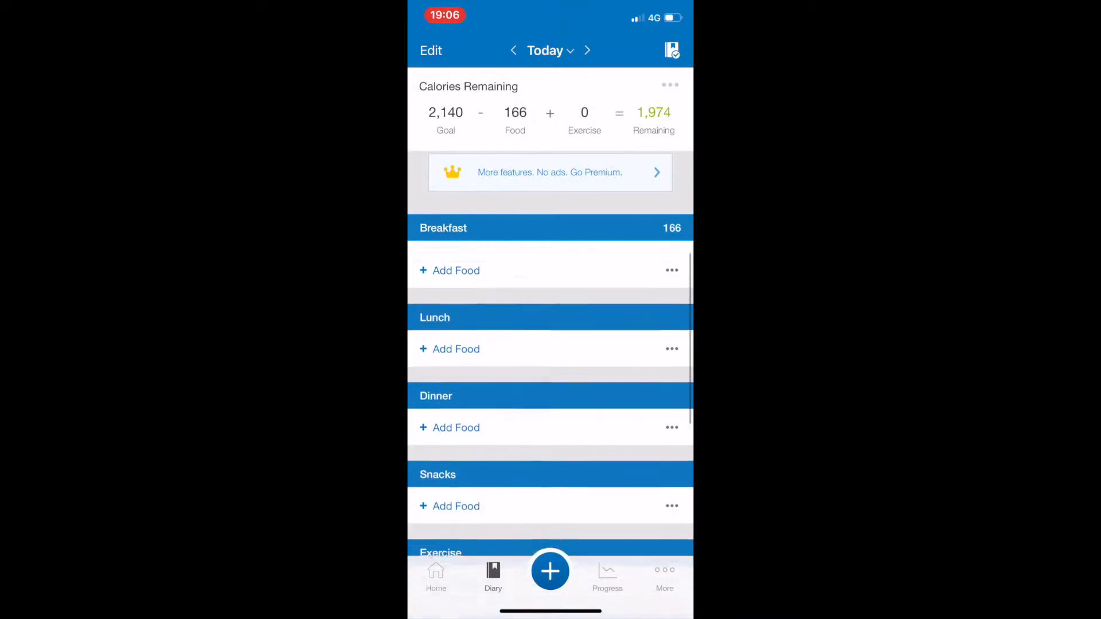
Log 200 g of Lidl British Chicken Breast Fillets (222 cal) under Lunch.
click(455, 348)
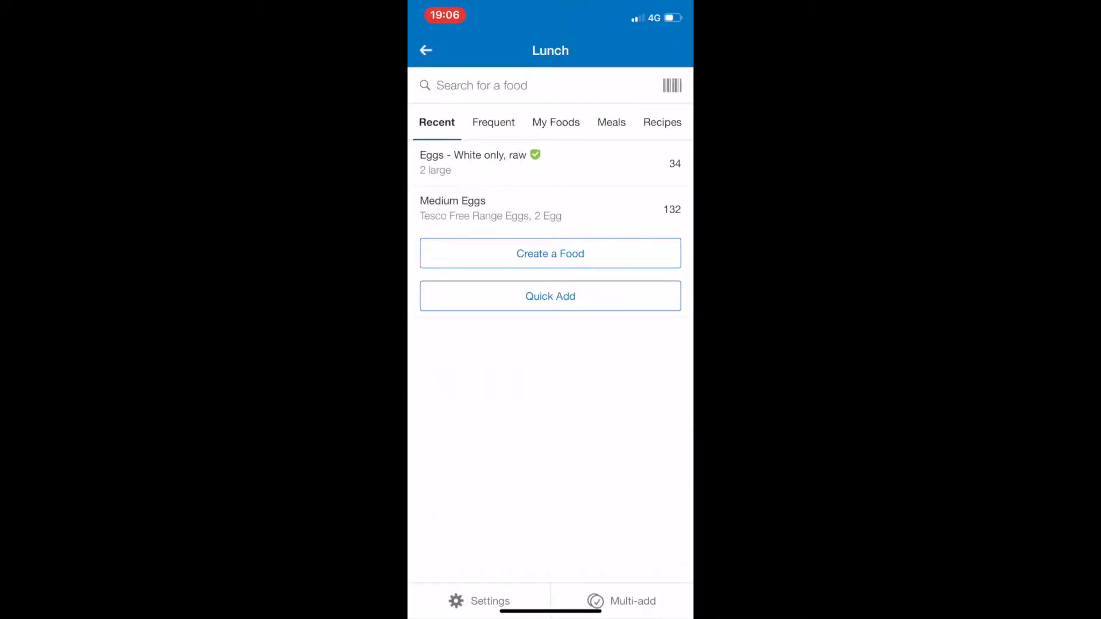
click(512, 85)
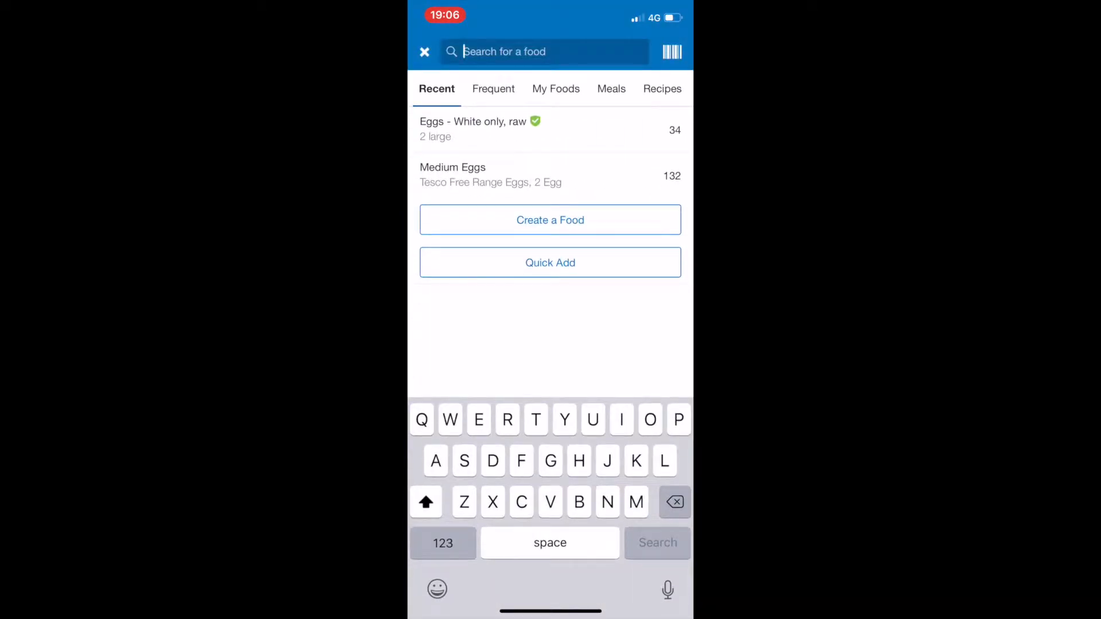
click(672, 51)
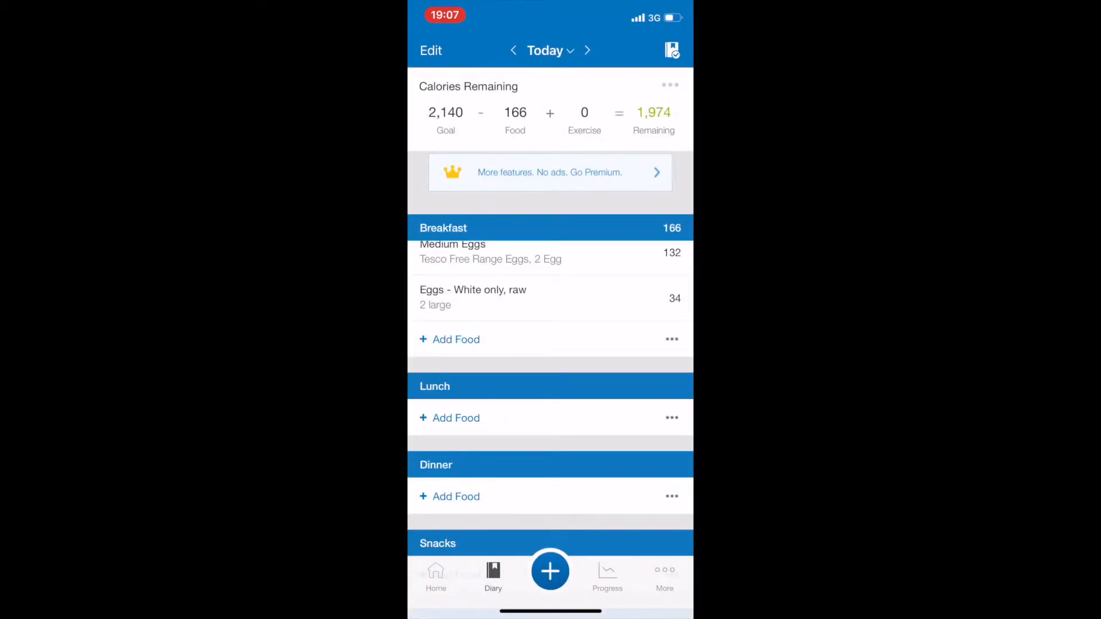
click(549, 571)
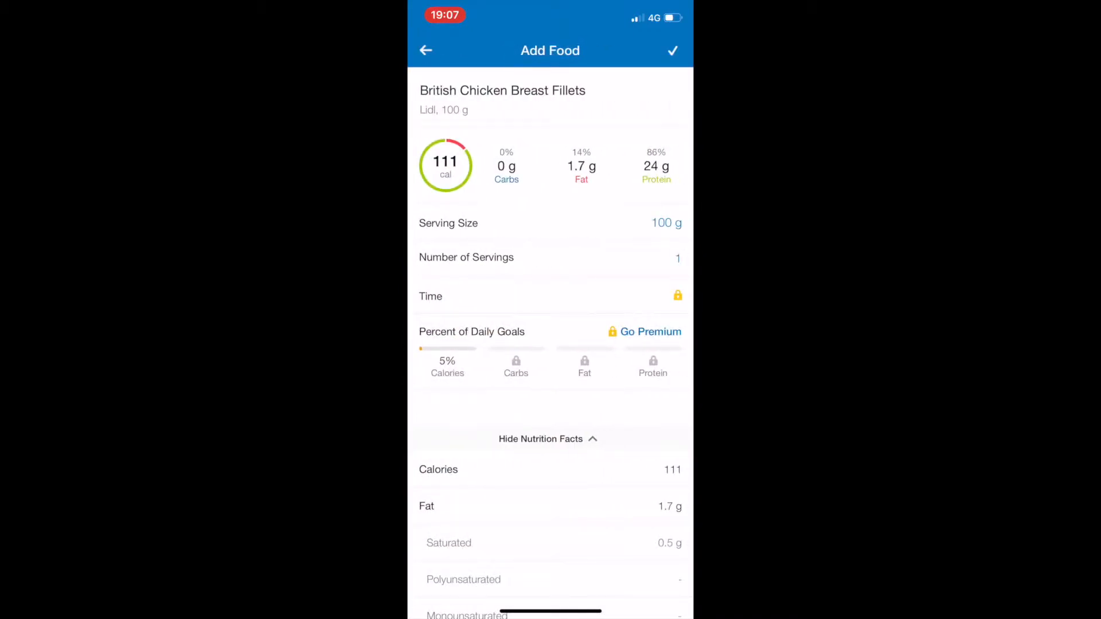
click(678, 256)
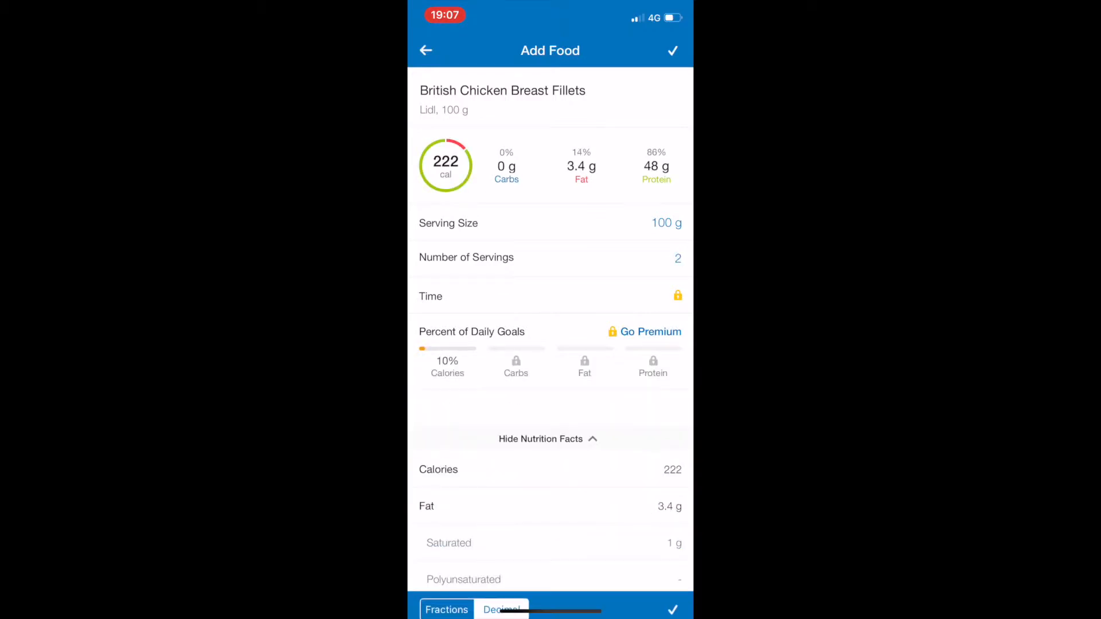
click(671, 49)
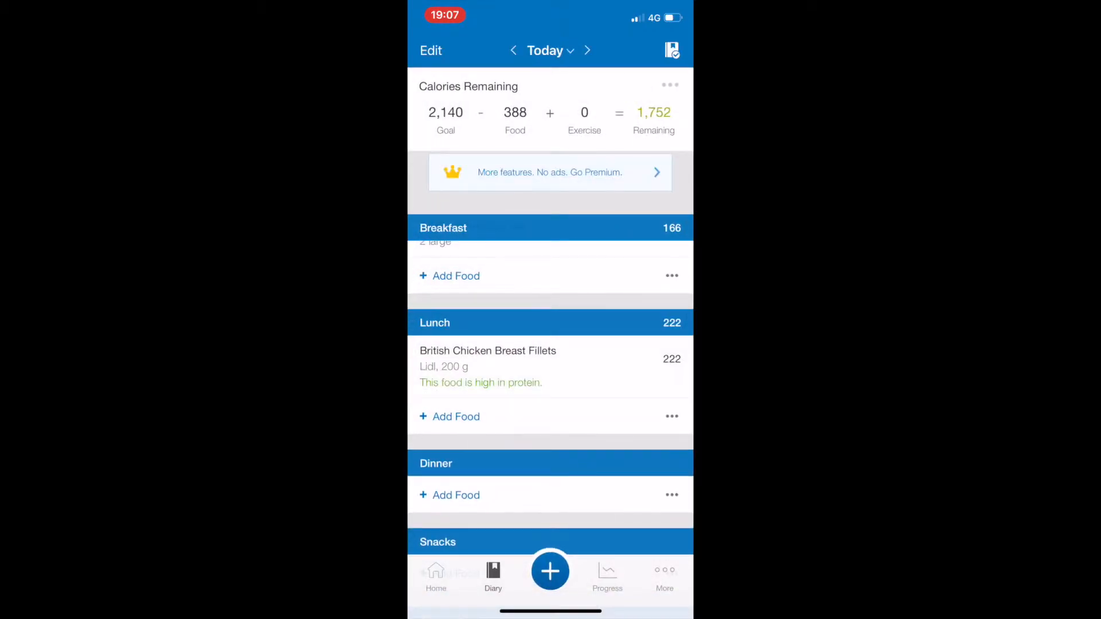
Log 60 g of Ryż Basmati Tesco (214 cal) under Lunch and dismiss the Complete Diary prompt.
click(456, 416)
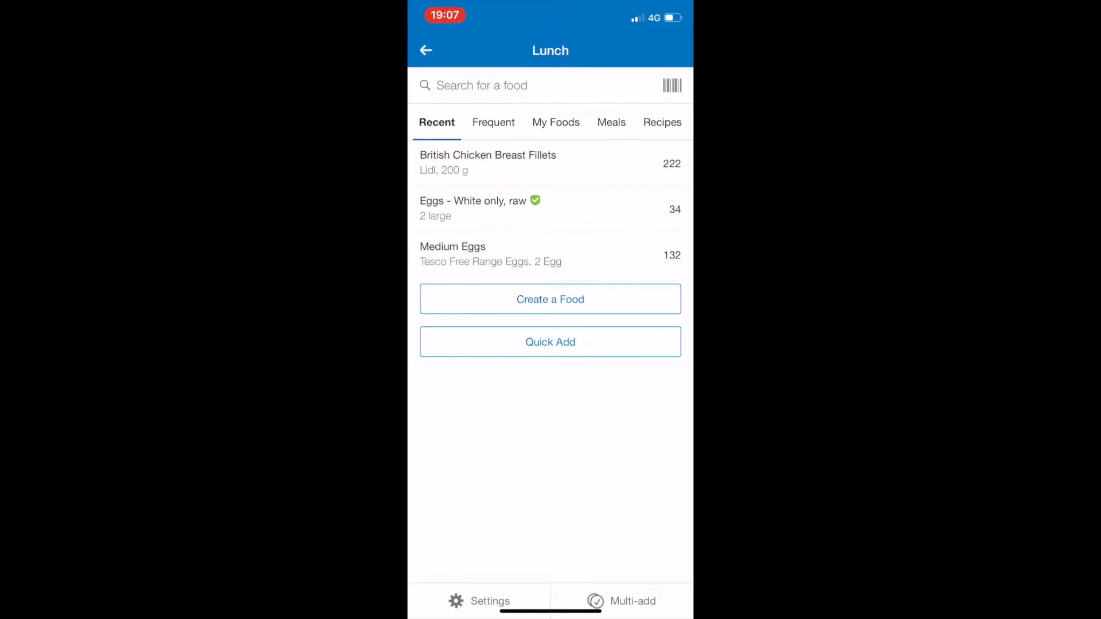
click(671, 85)
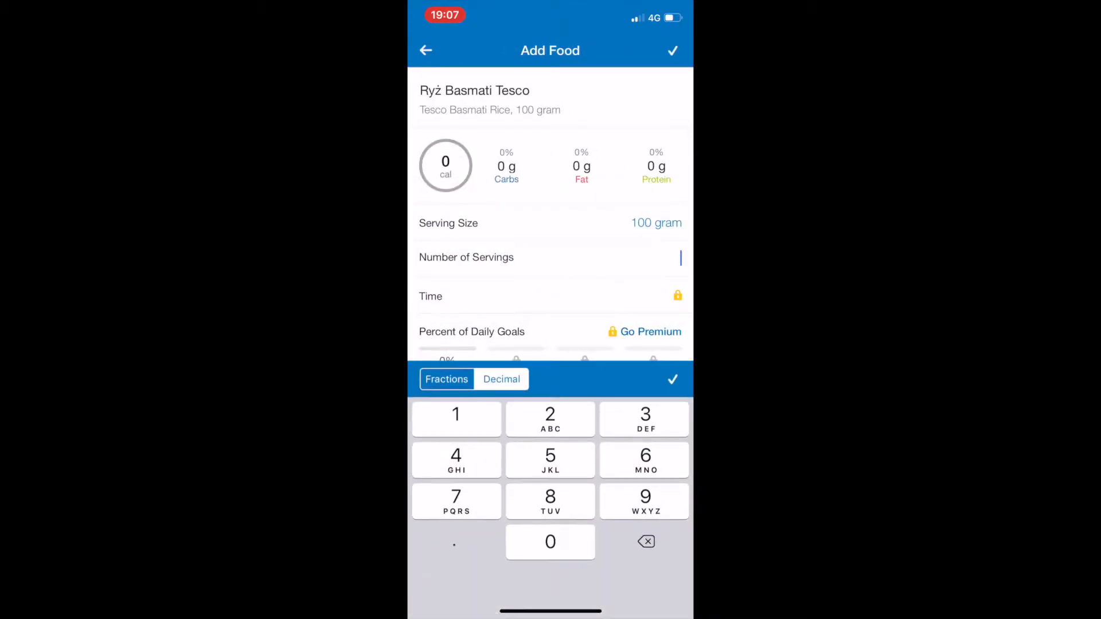
click(672, 51)
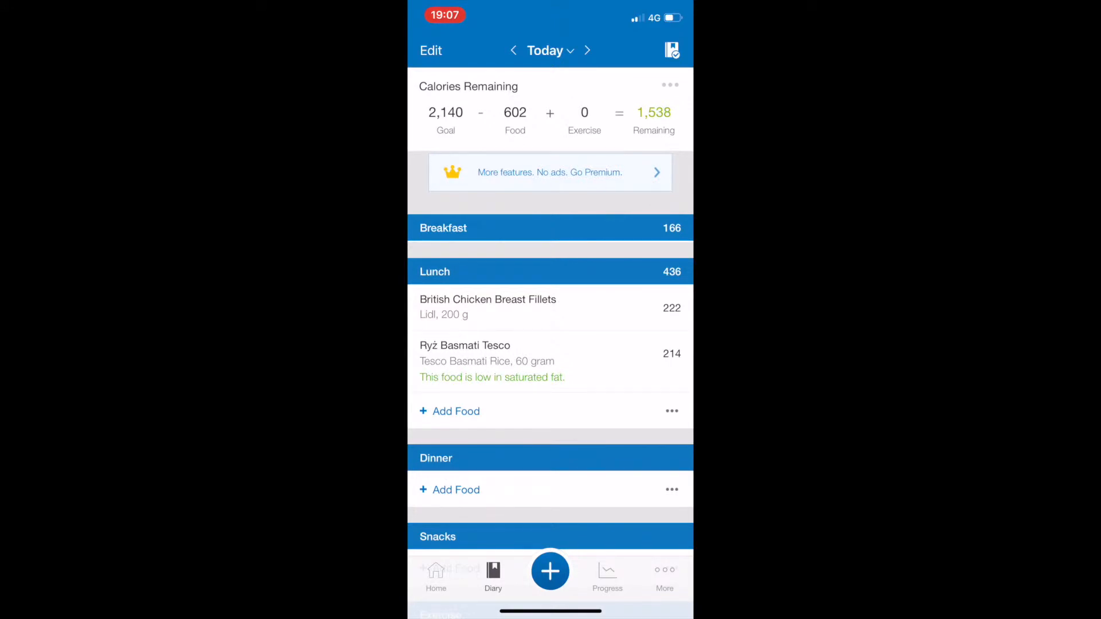
click(671, 50)
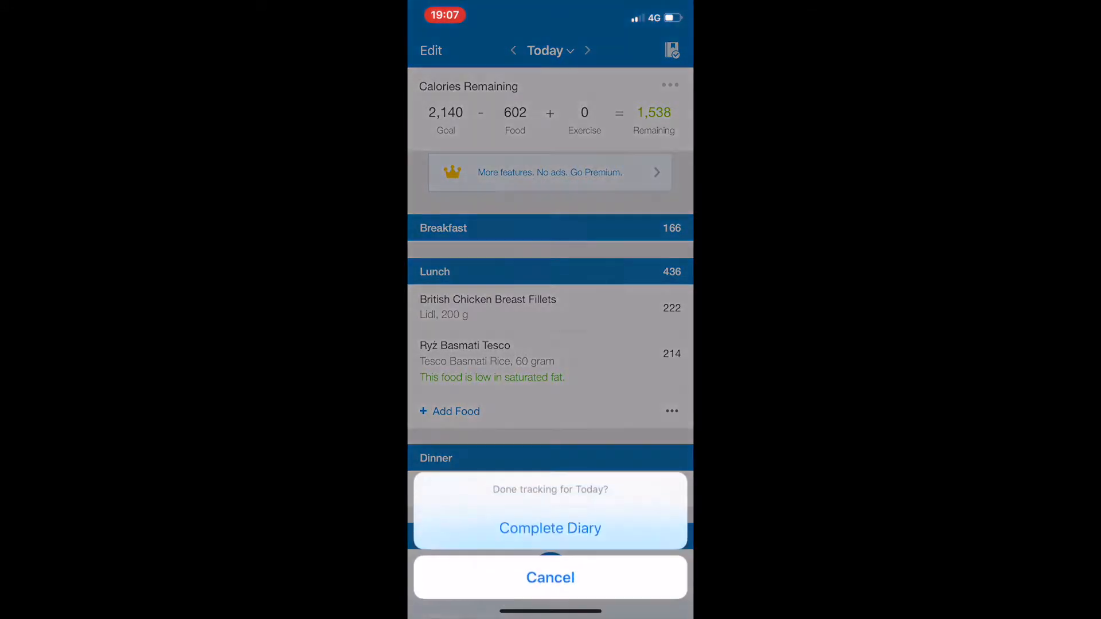
click(549, 577)
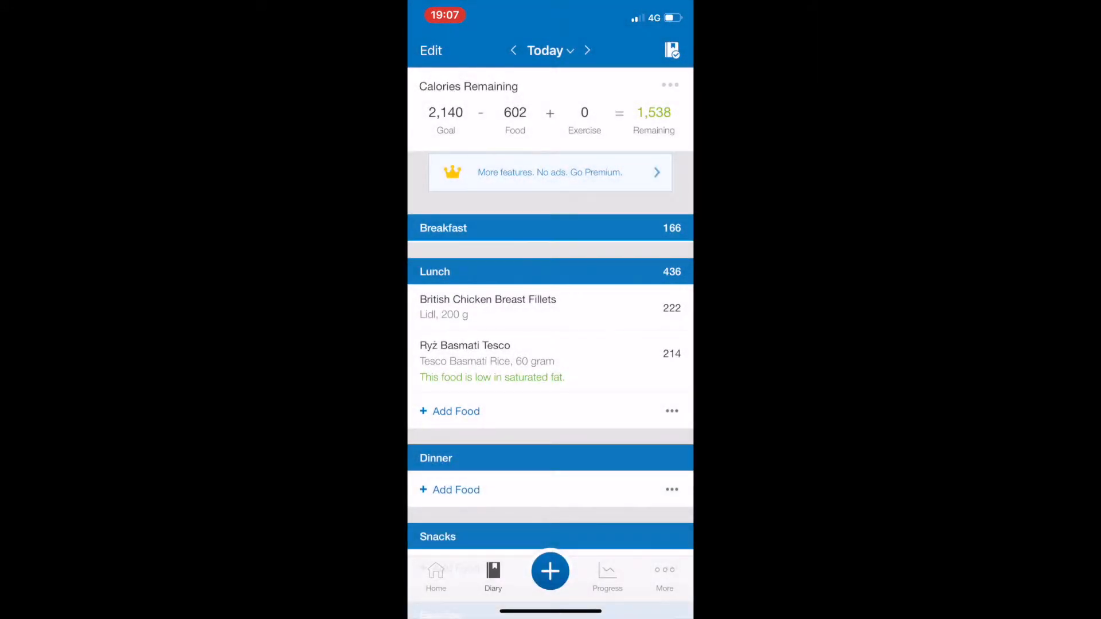
Log 80 g of Tesco Garden Peas (71 cal) under Lunch.
click(455, 410)
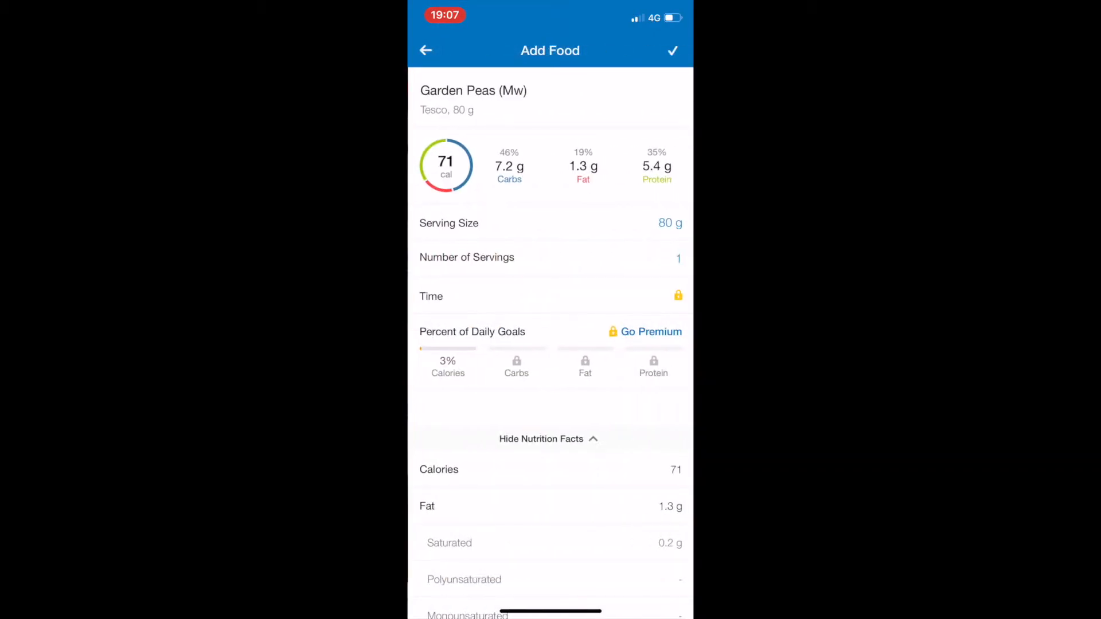
click(671, 50)
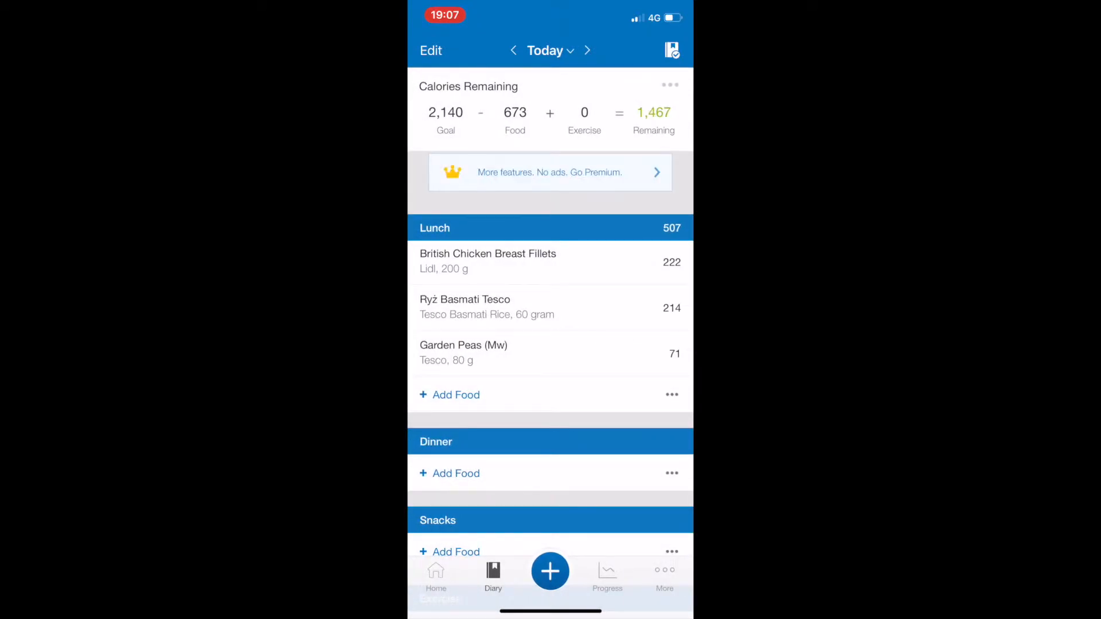
click(448, 473)
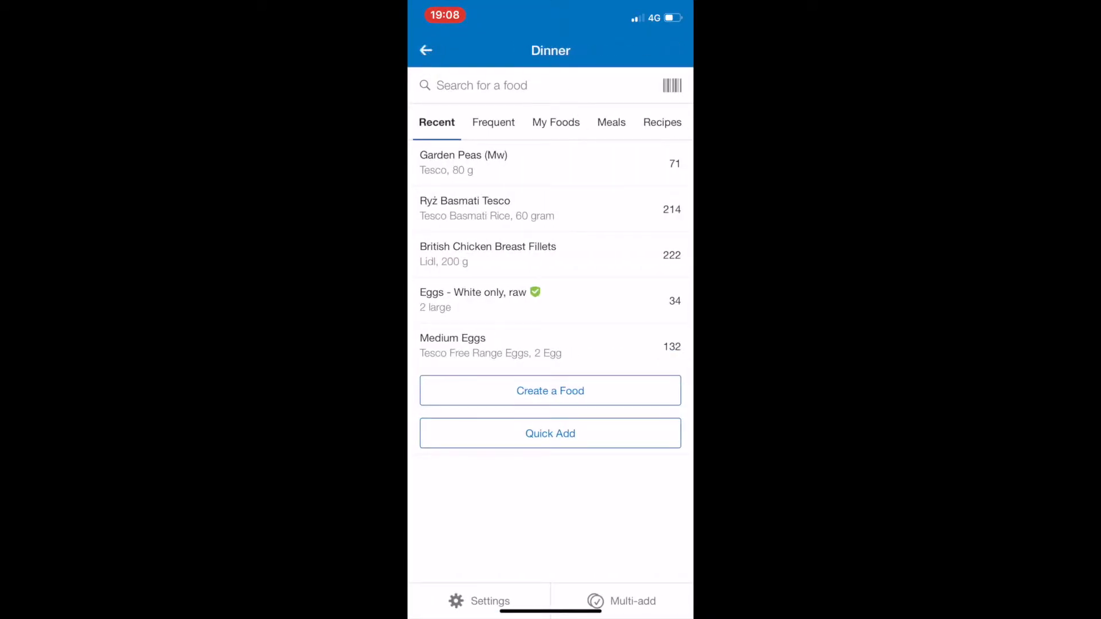
Search 'Stir fry steak strips', refine to Tesco, and log 200 g of Beef Stir Fry Strips to Dinner.
text(Str)
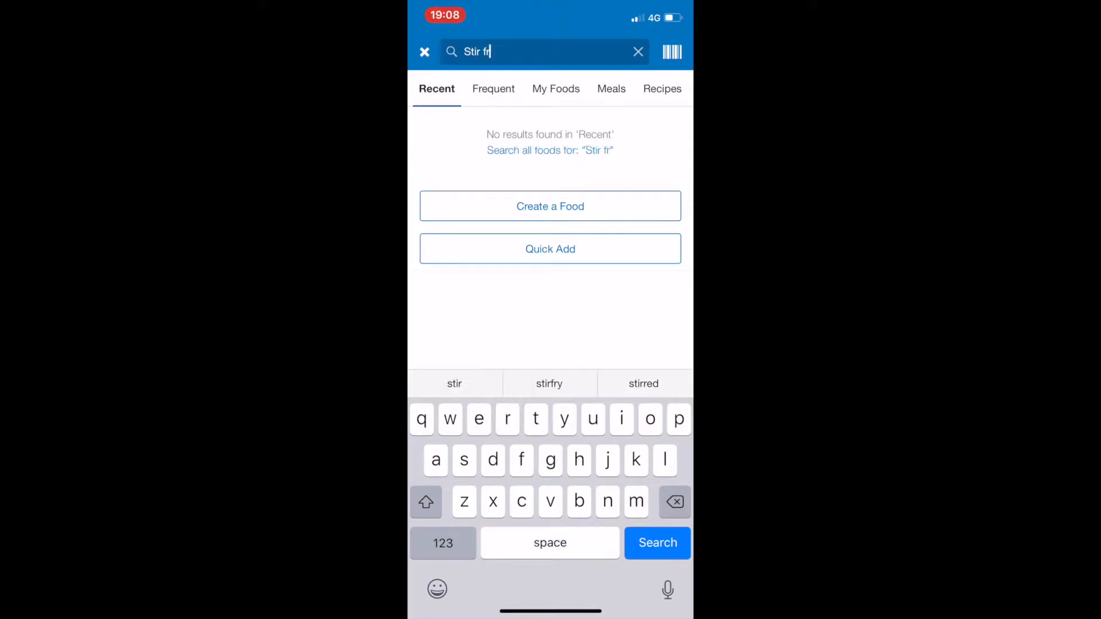
text(y steak st)
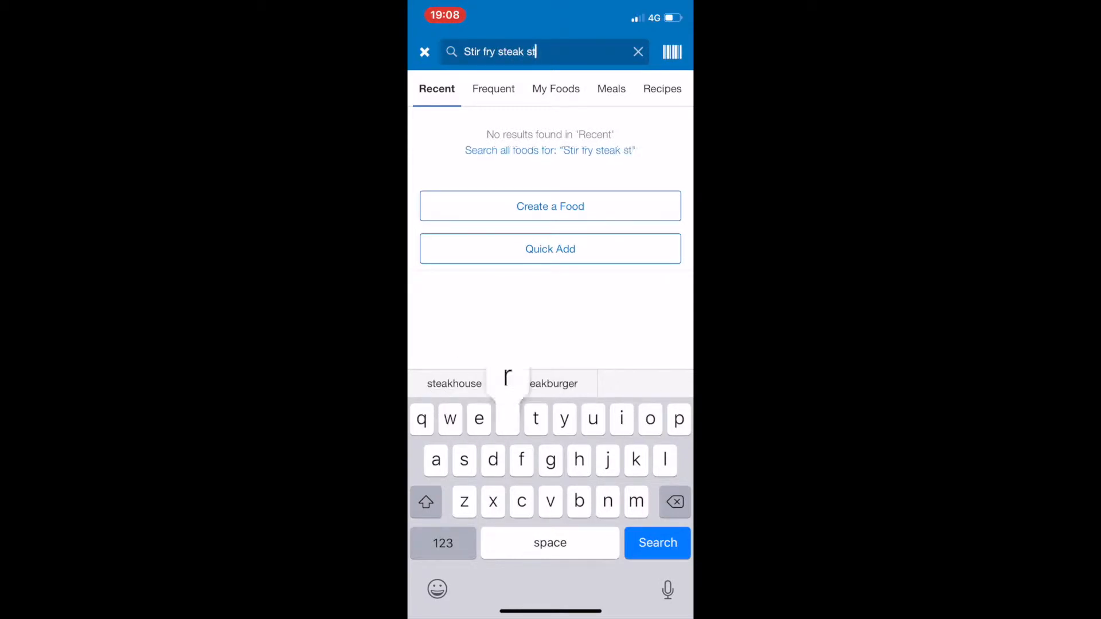
click(656, 543)
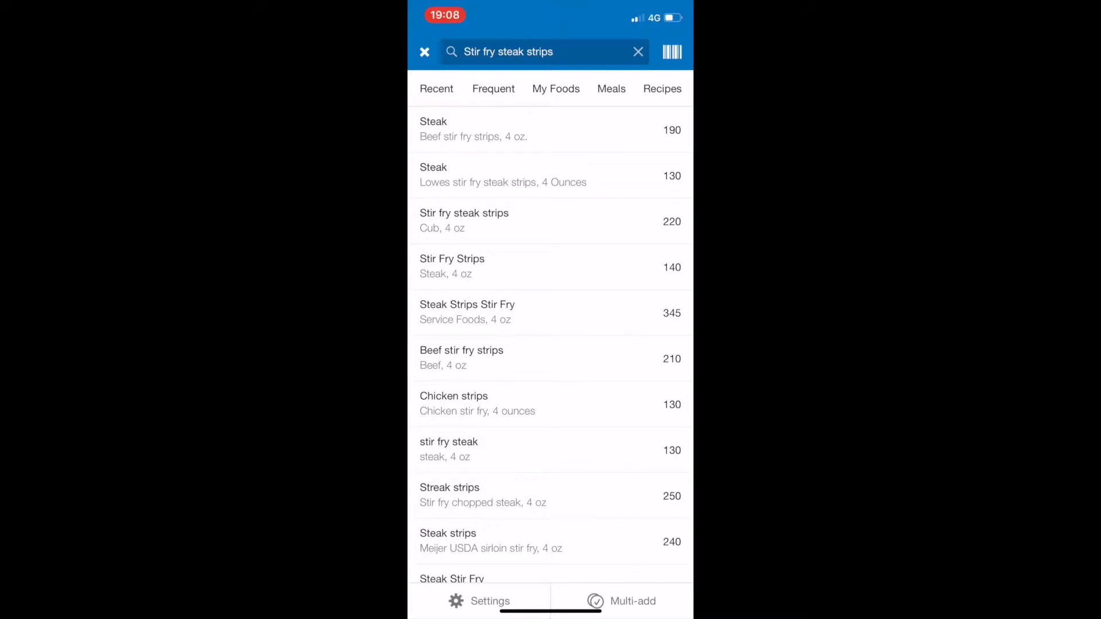
click(543, 51)
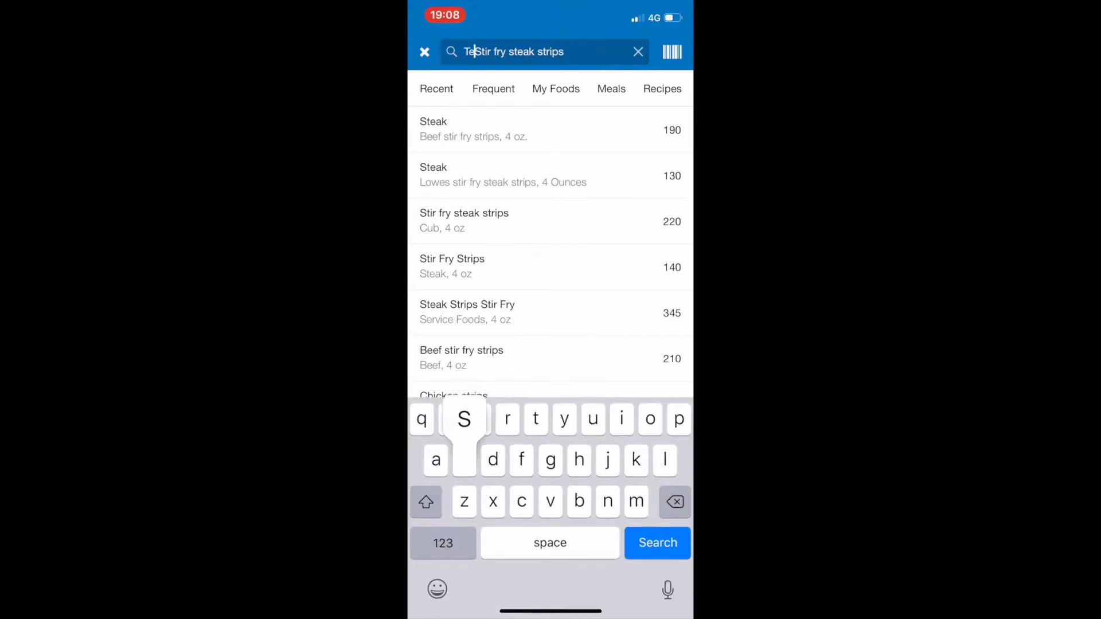
click(656, 543)
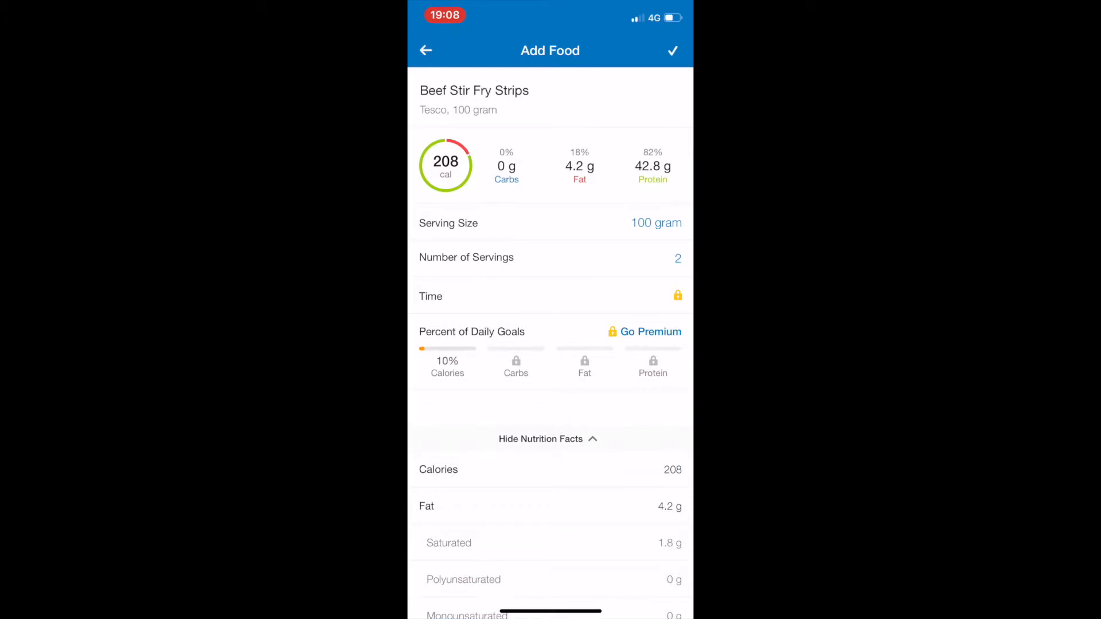
click(672, 50)
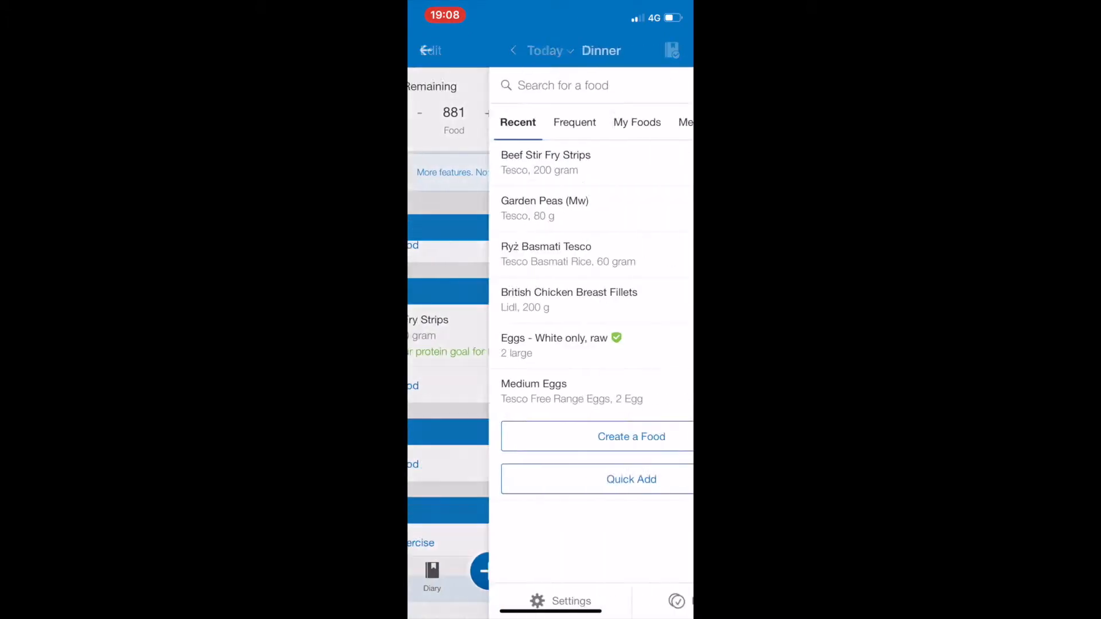
Search 'Sweet potato' and log Tesco Sweet Potato to Dinner, bringing Dinner to 404 calories.
click(562, 85)
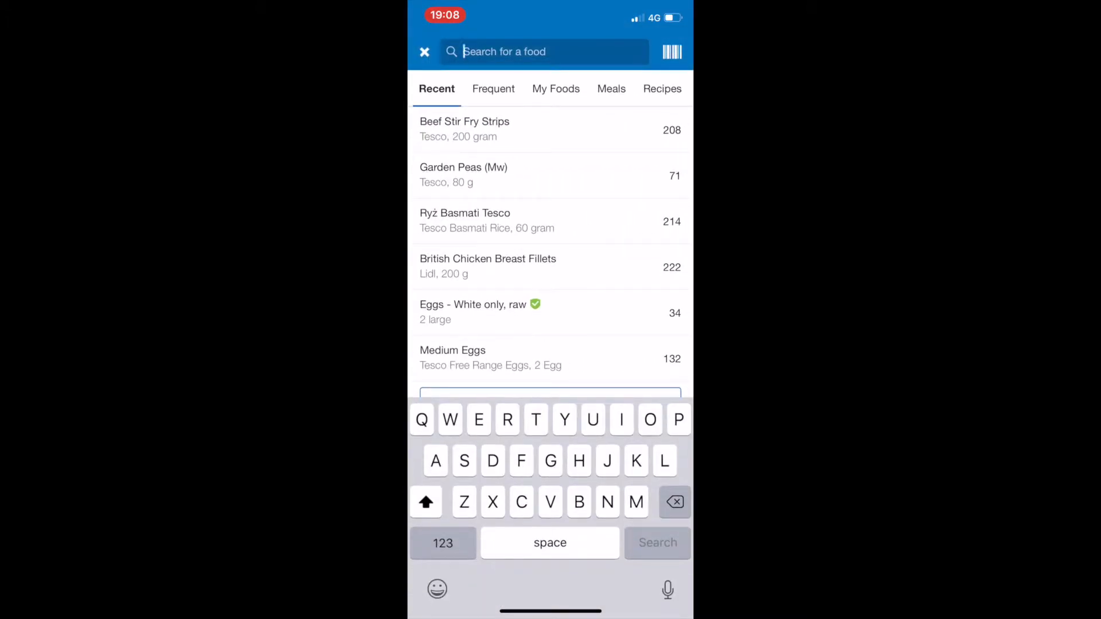
text(S)
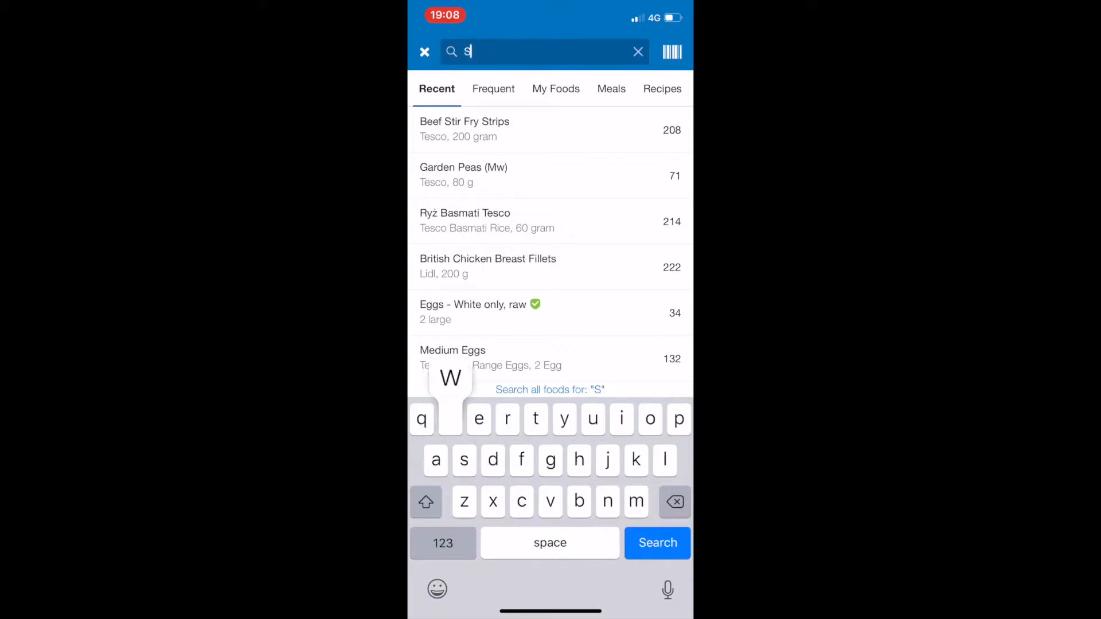
text(weet potato)
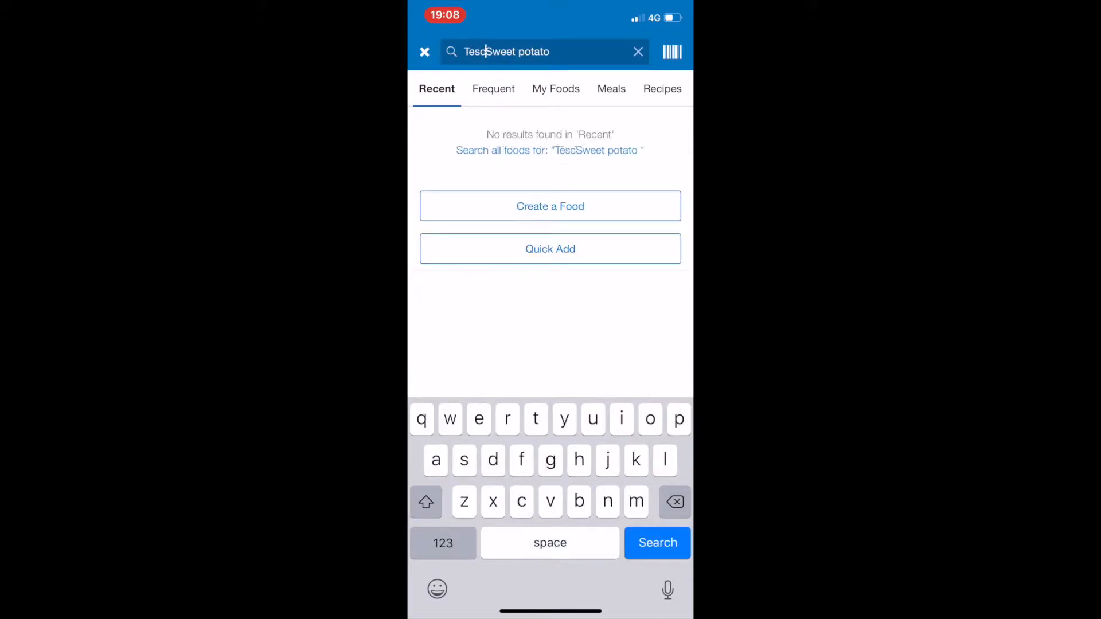
click(656, 542)
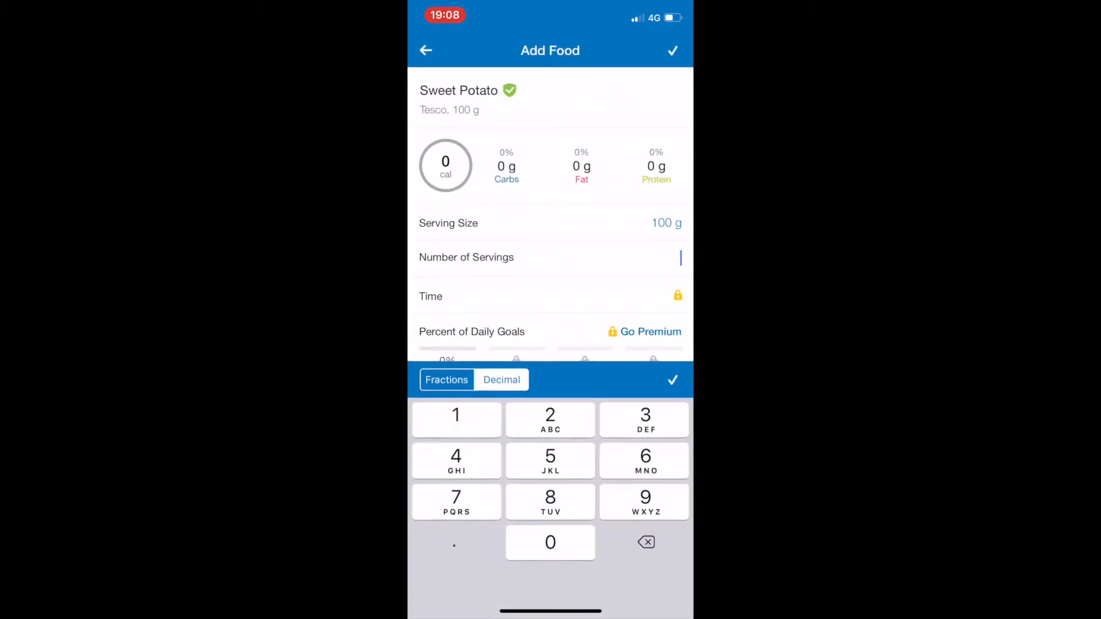
click(670, 50)
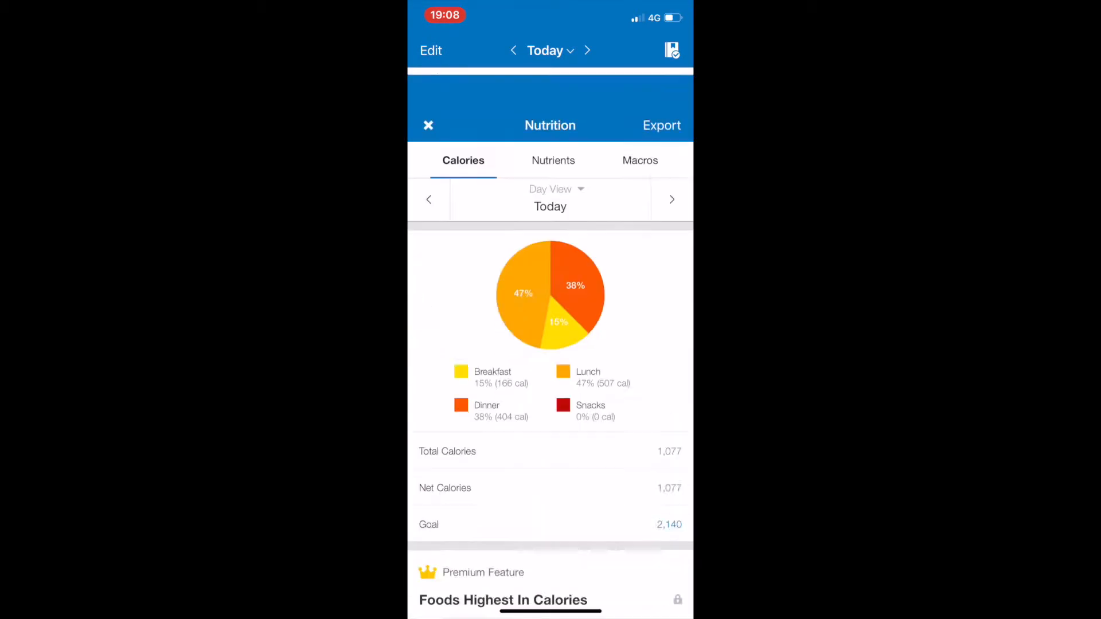
View the Macros pie chart showing 36% carbs, 17% fat, 47% protein, then return to the diary.
click(639, 161)
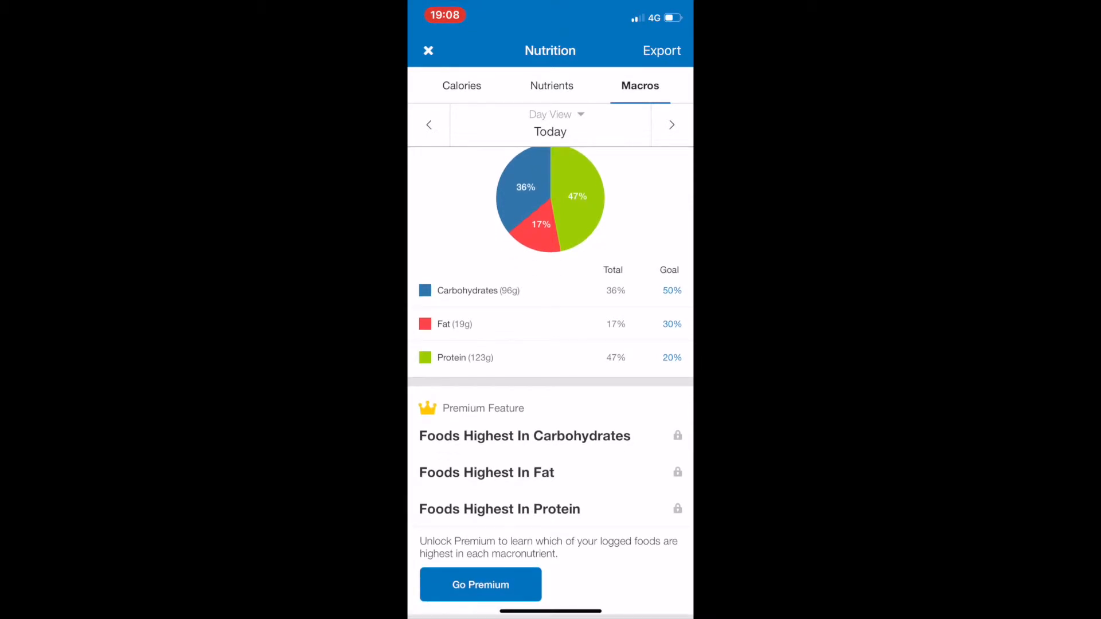
click(427, 51)
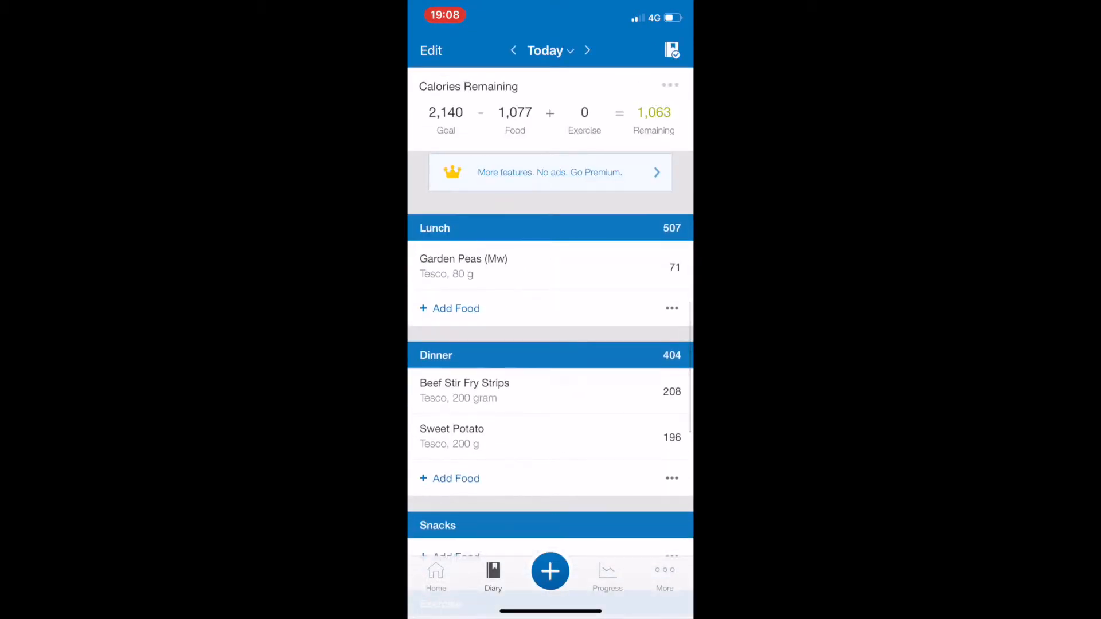
Search 'My prot' under Snacks and log a 60 g serving of Impact Diet Whey (223 cal).
click(449, 557)
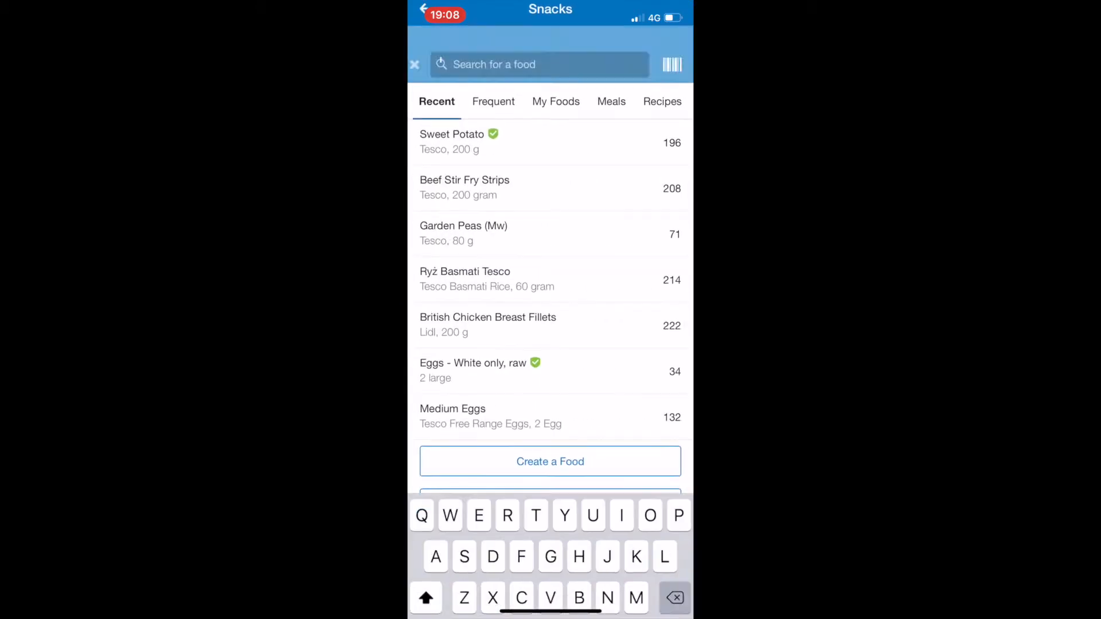
text(My protein coo)
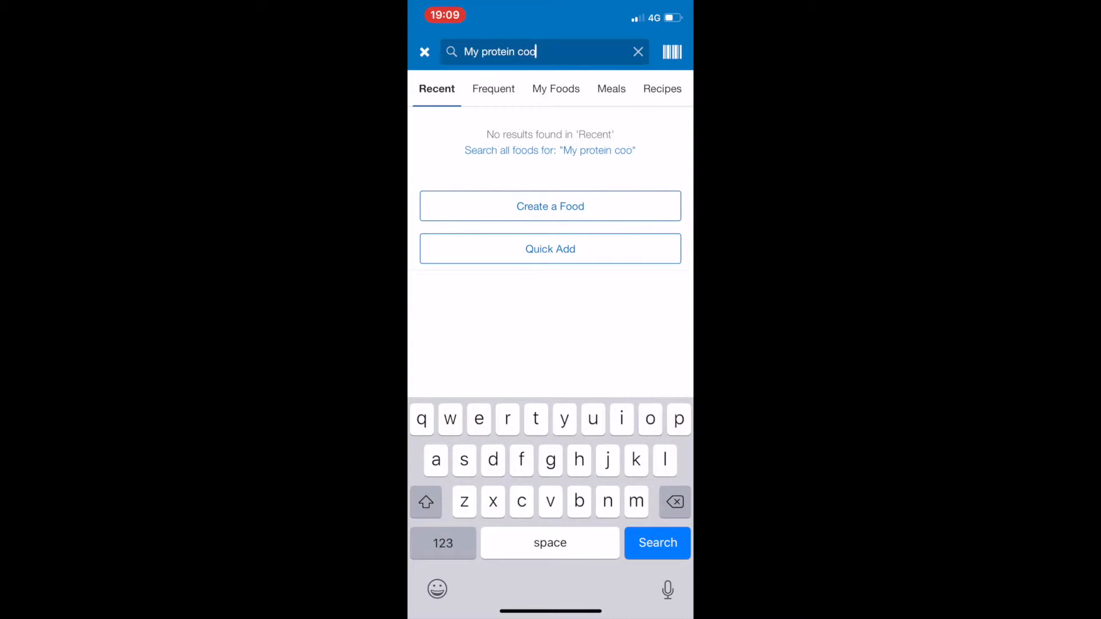
click(656, 542)
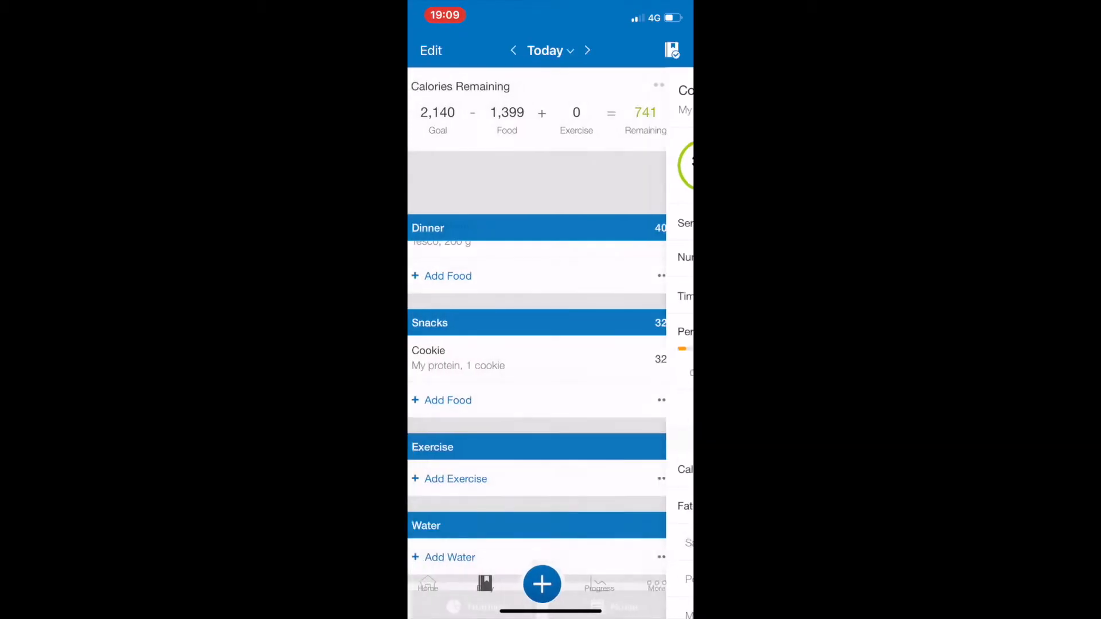
click(448, 400)
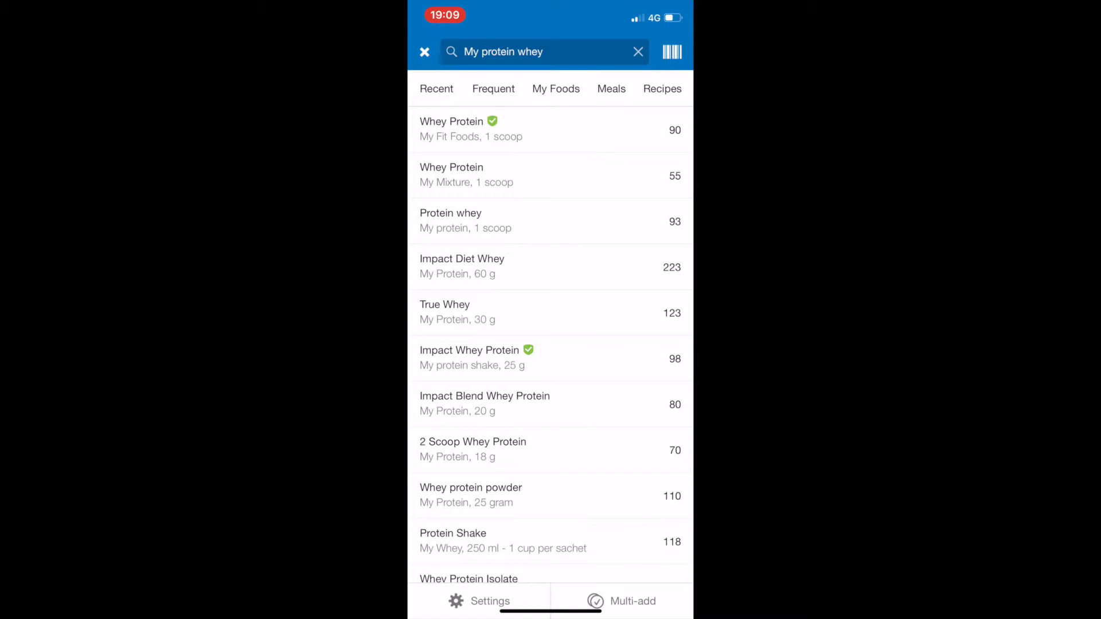
click(462, 265)
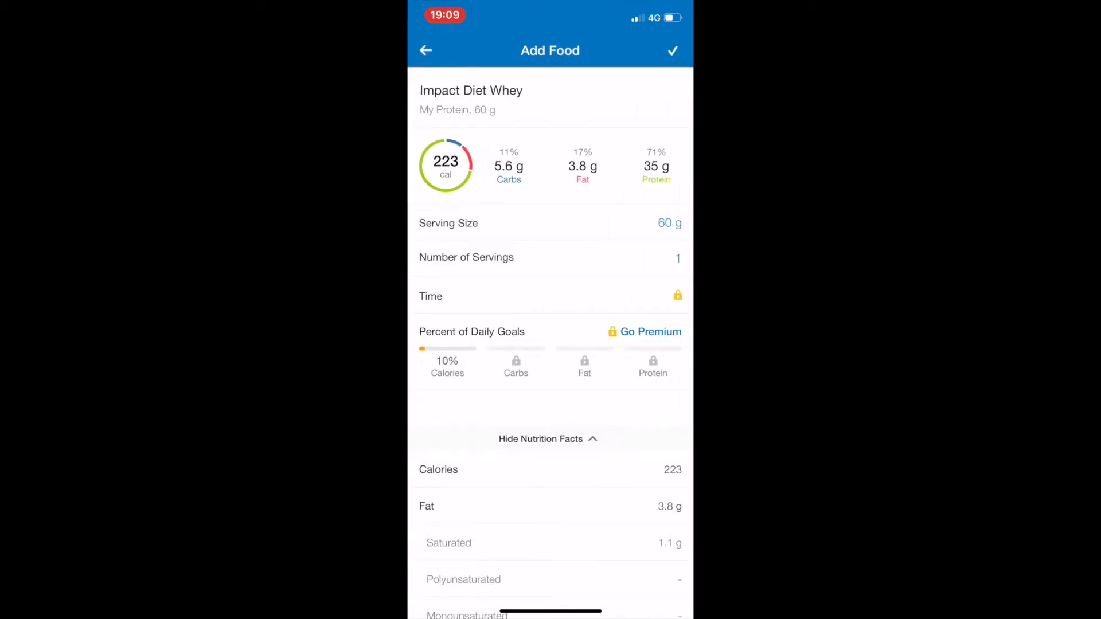
click(672, 51)
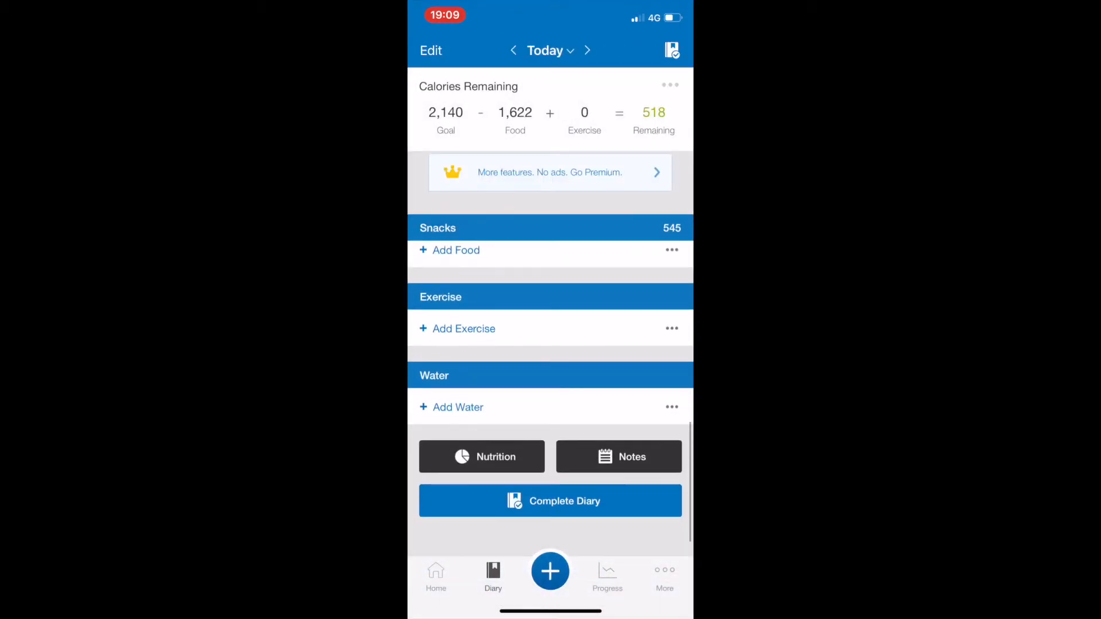
Check today's macros breakdown and return to the diary showing 518 calories remaining.
click(482, 456)
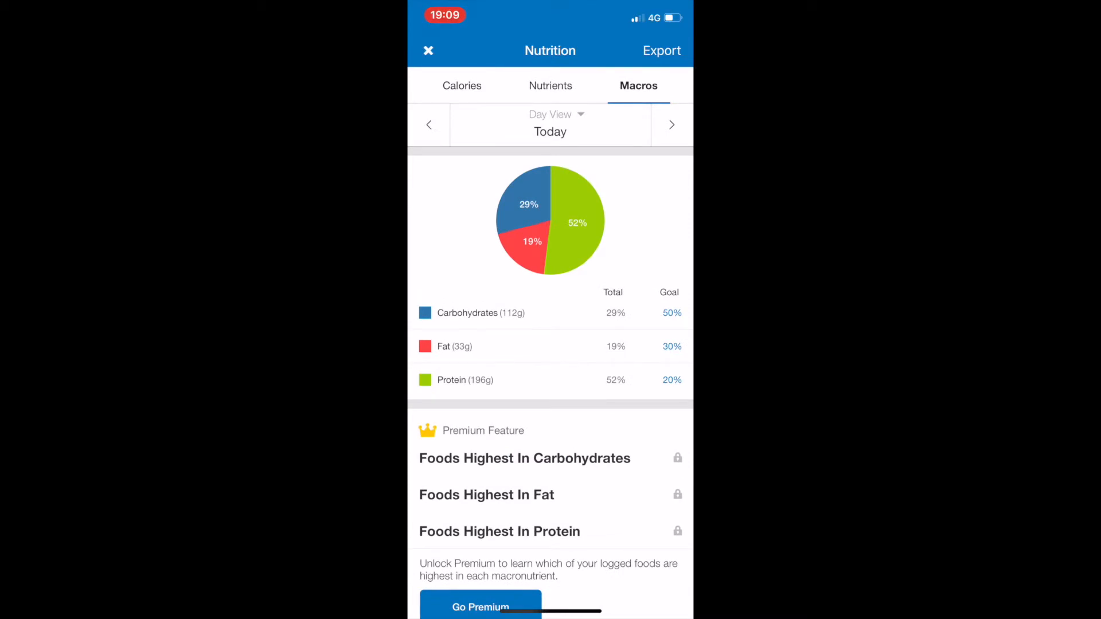
click(428, 50)
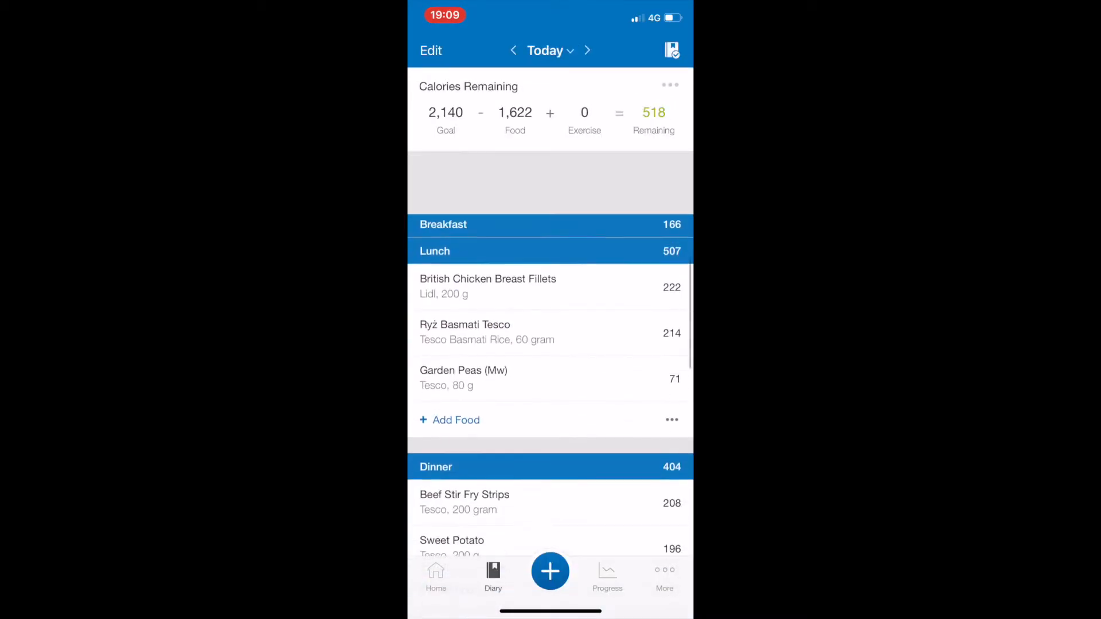
scroll(down, 3)
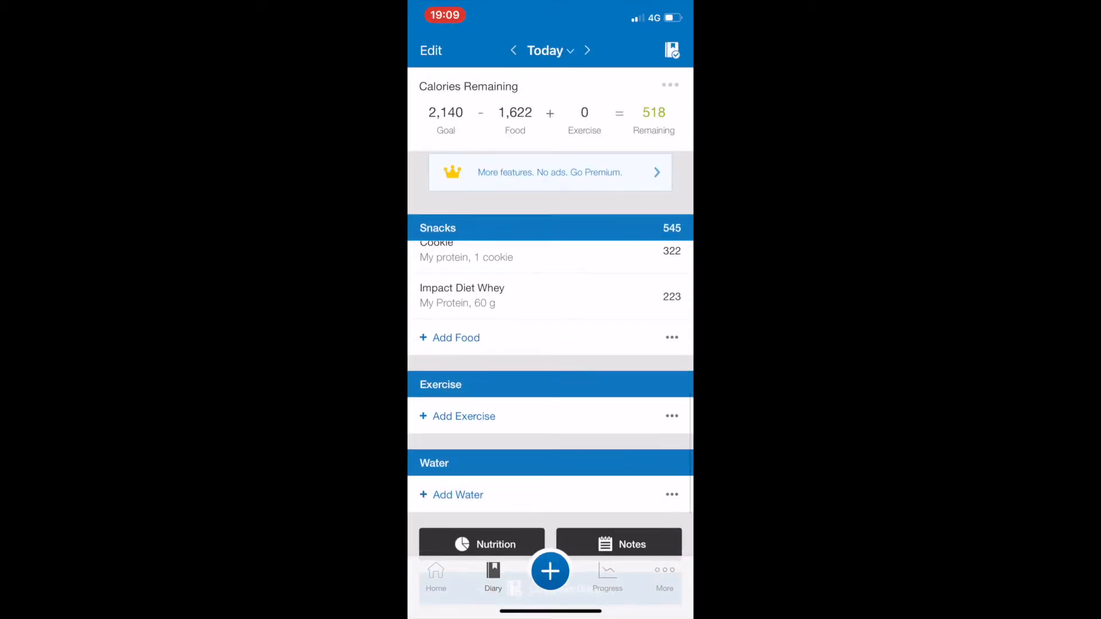
Log a medium banana (105) and Tesco Milk 1% Fat 200 ml (86) to Snacks, leaving 327 remaining.
text(Bana)
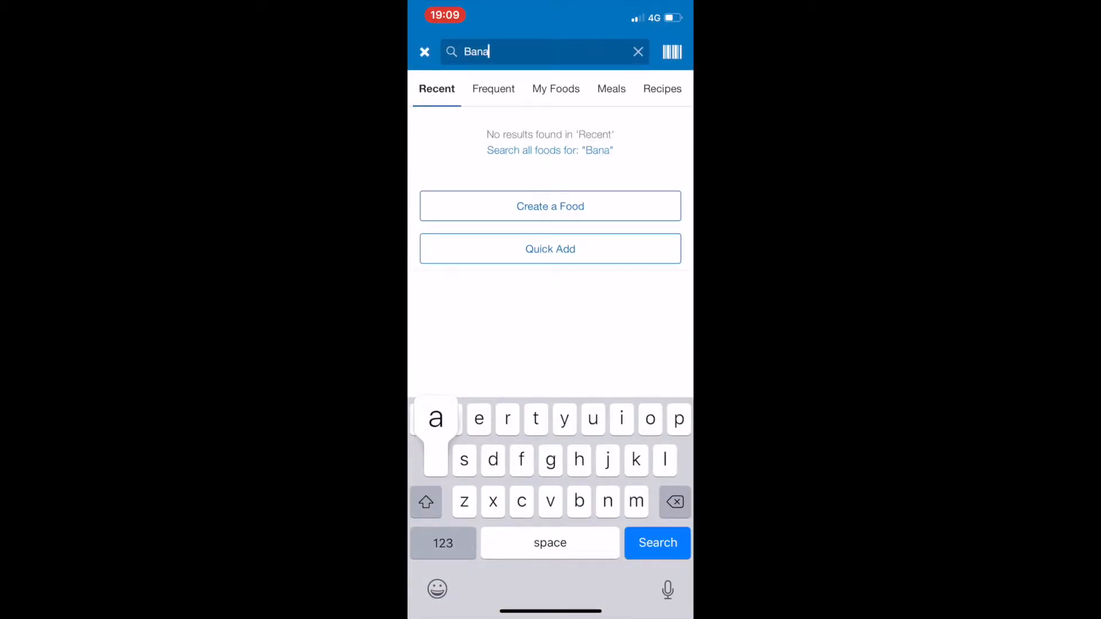
text(na)
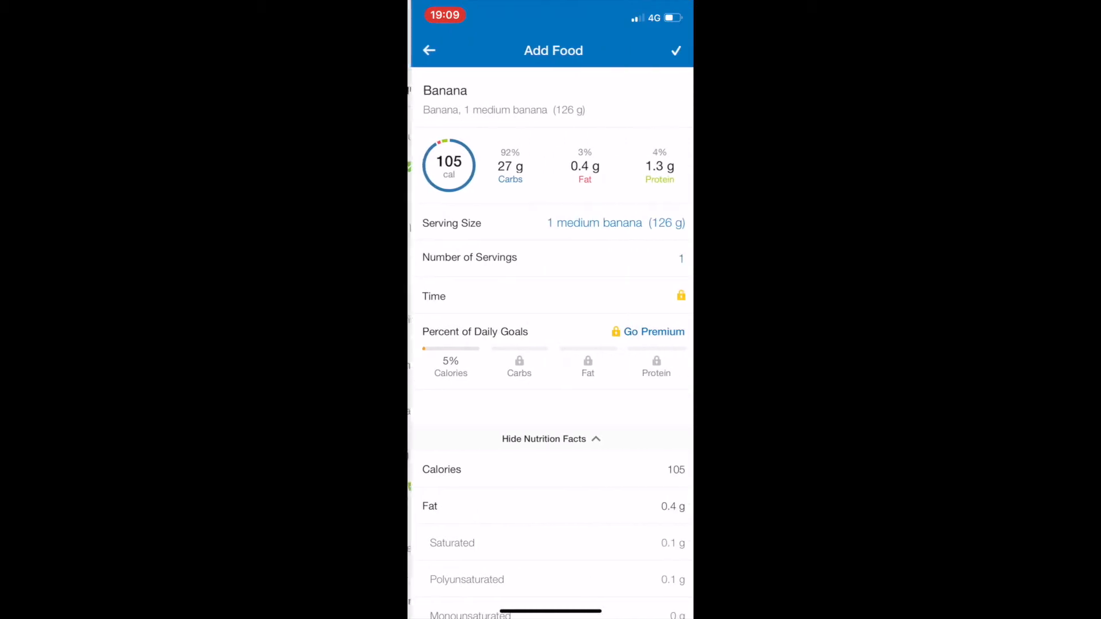
click(676, 50)
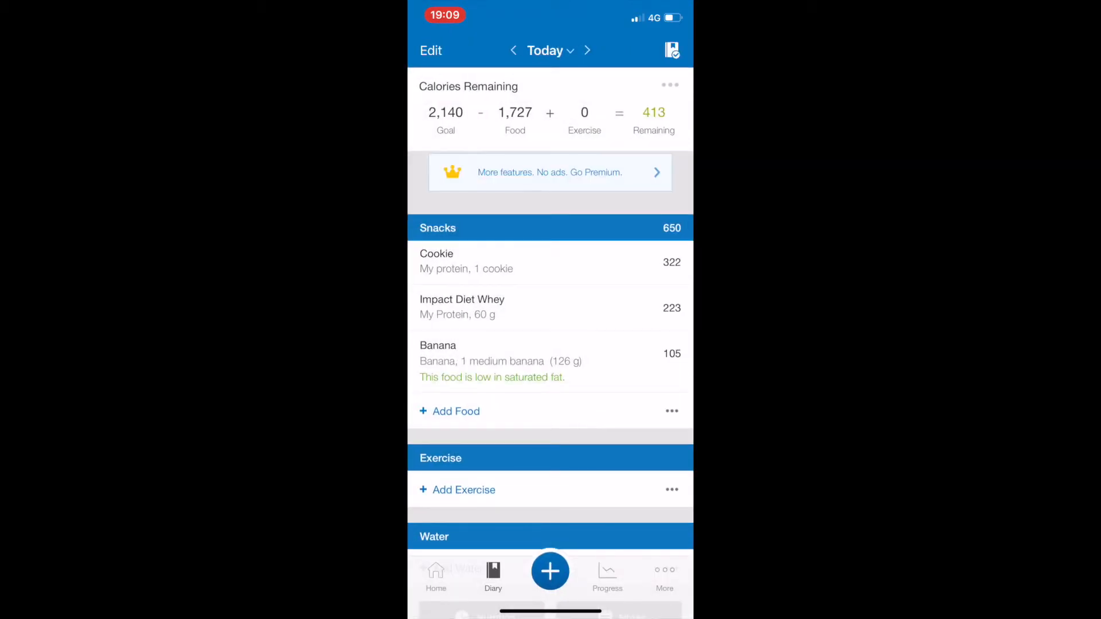
click(449, 411)
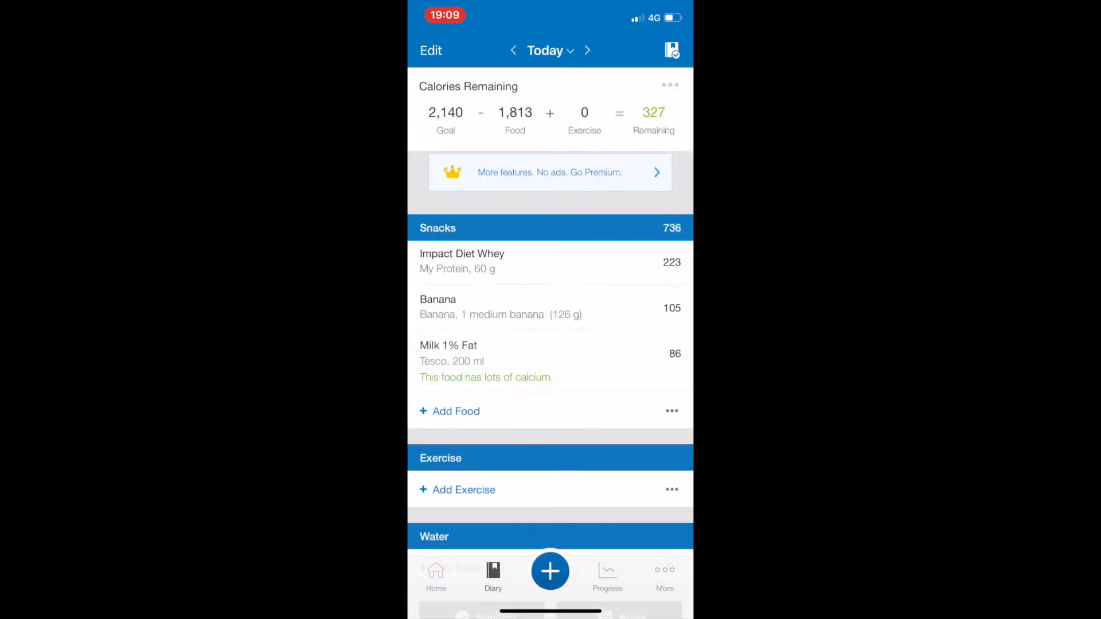
click(457, 410)
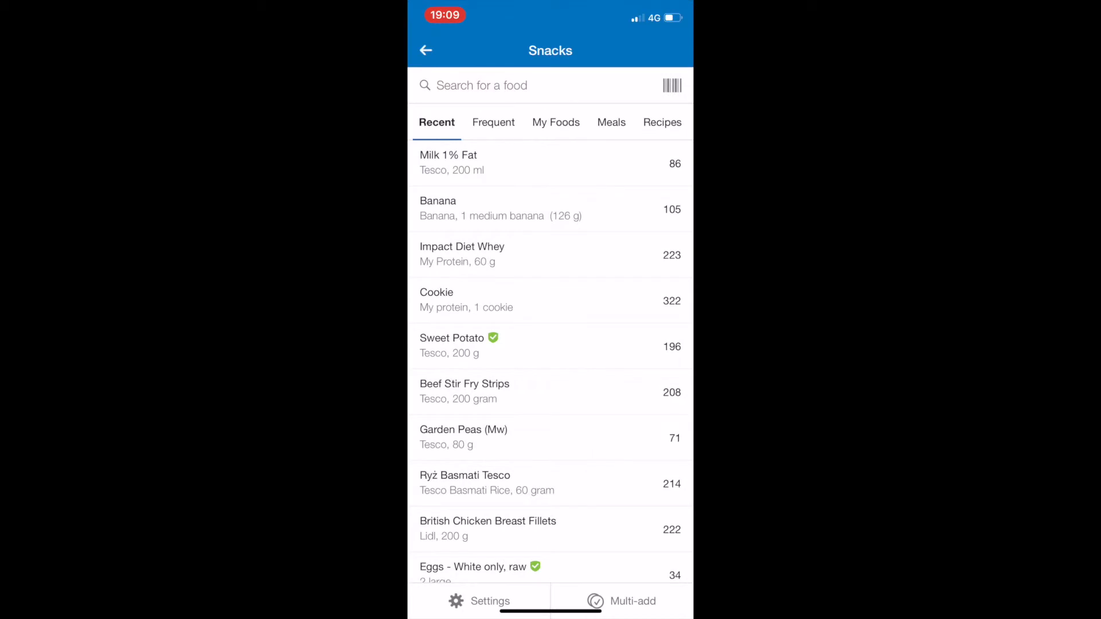
Log Scotts Porridge 40 g (142) to Snacks and review the macros, leaving 185 remaining.
click(672, 84)
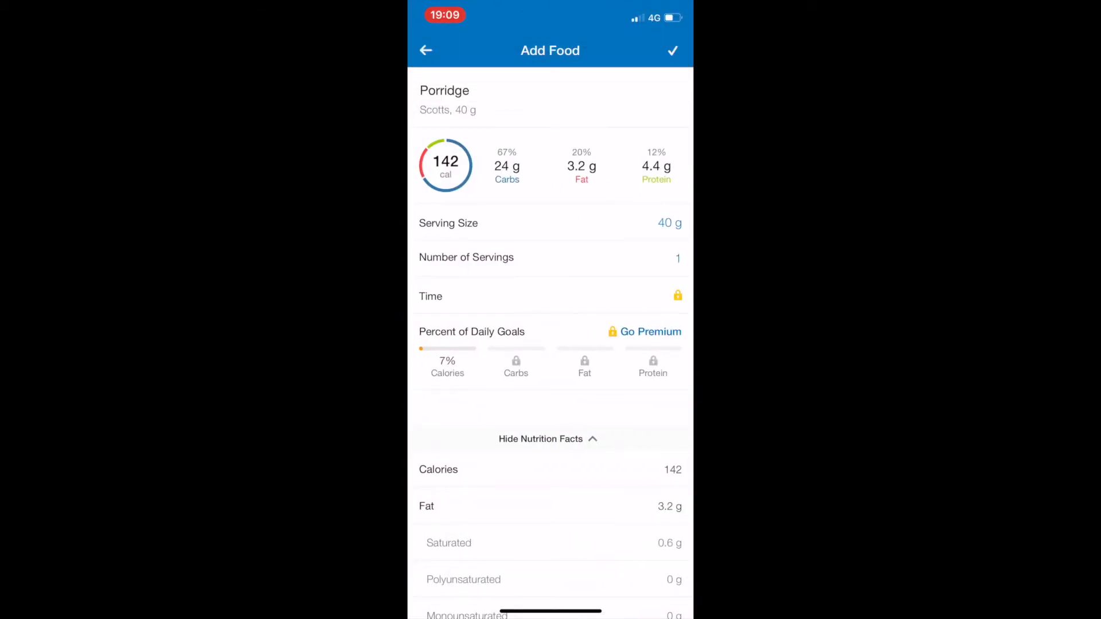
click(672, 51)
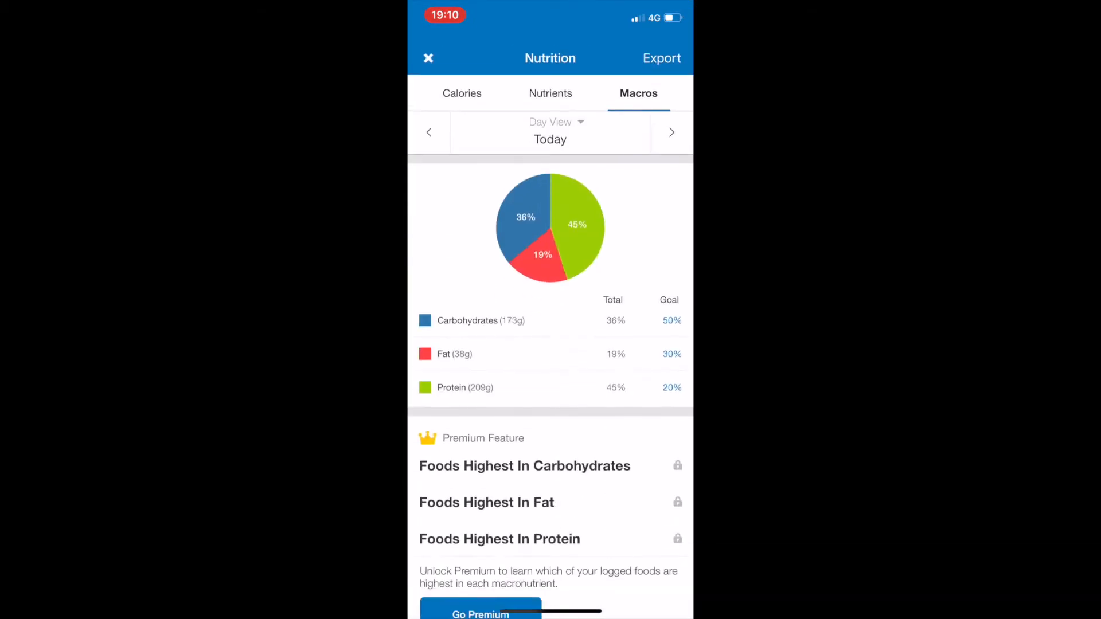
scroll(up, 3)
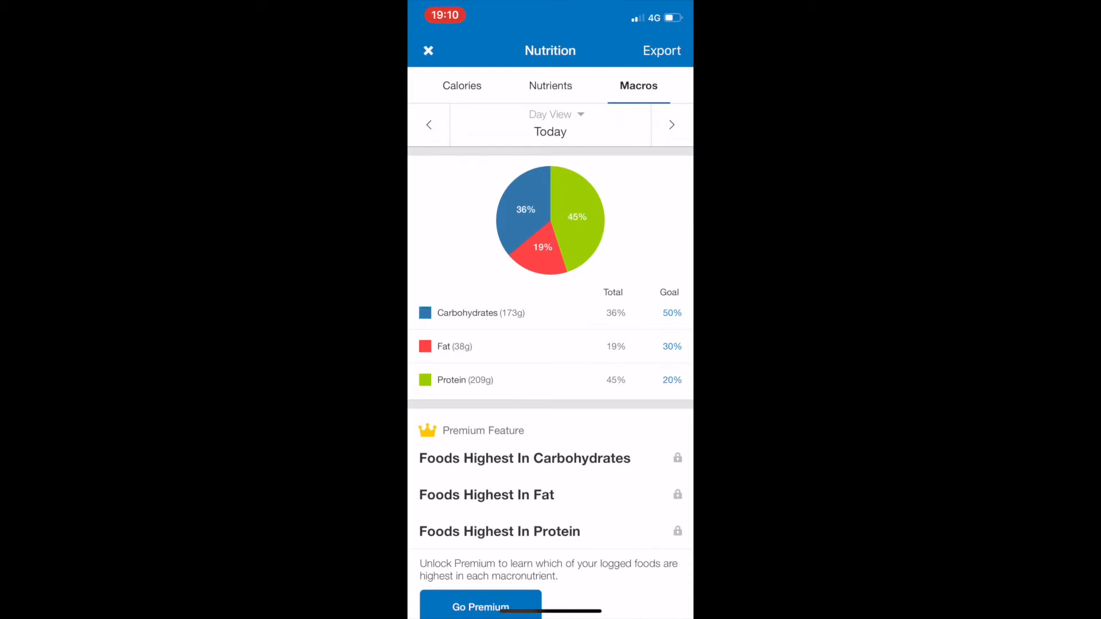
click(428, 50)
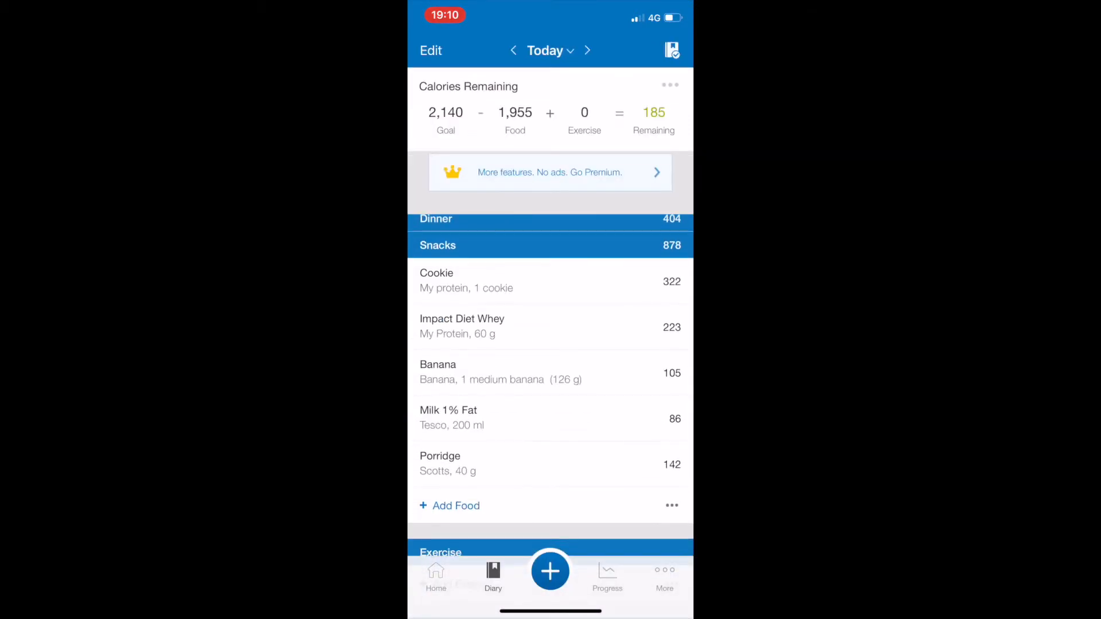
Search 'Plum' and log an Asda plum (30 cal) to Snacks, leaving 155 remaining.
click(449, 506)
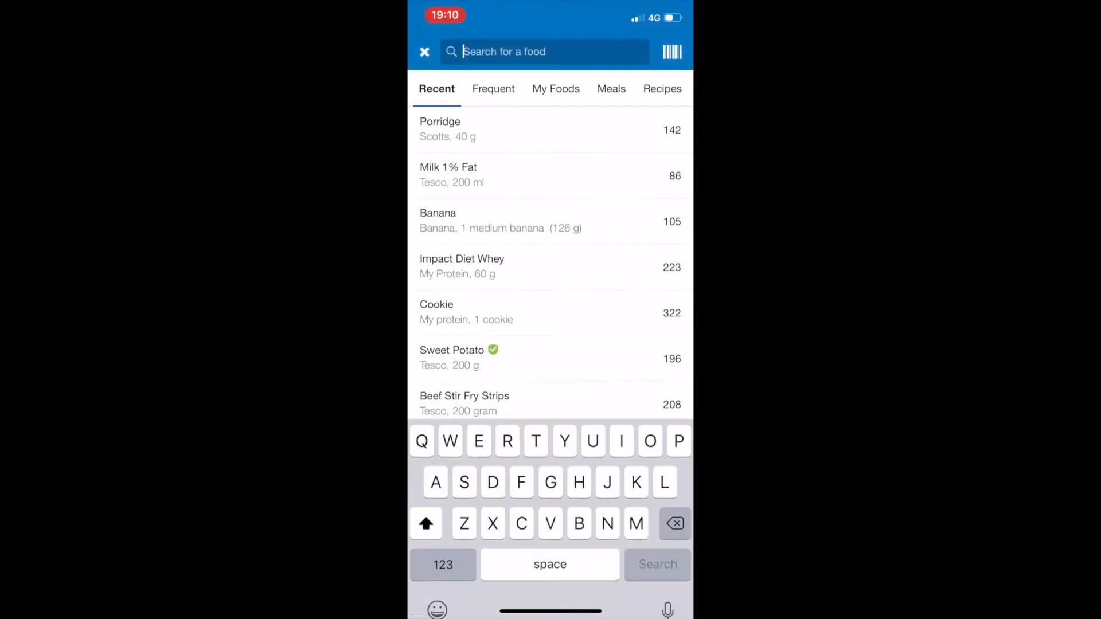
text(P)
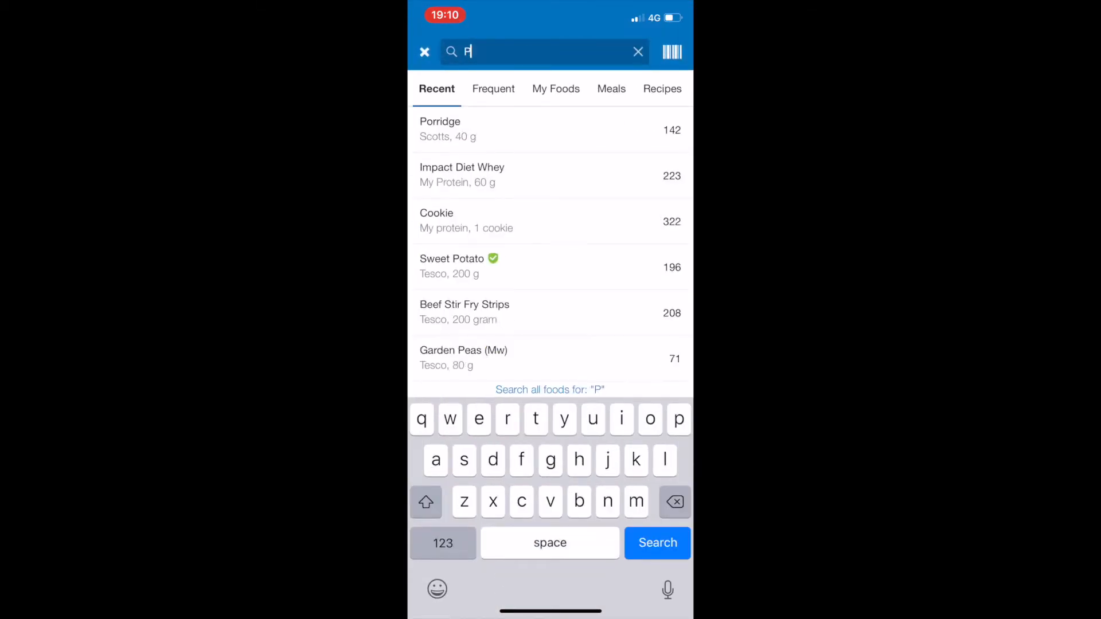
text(lum)
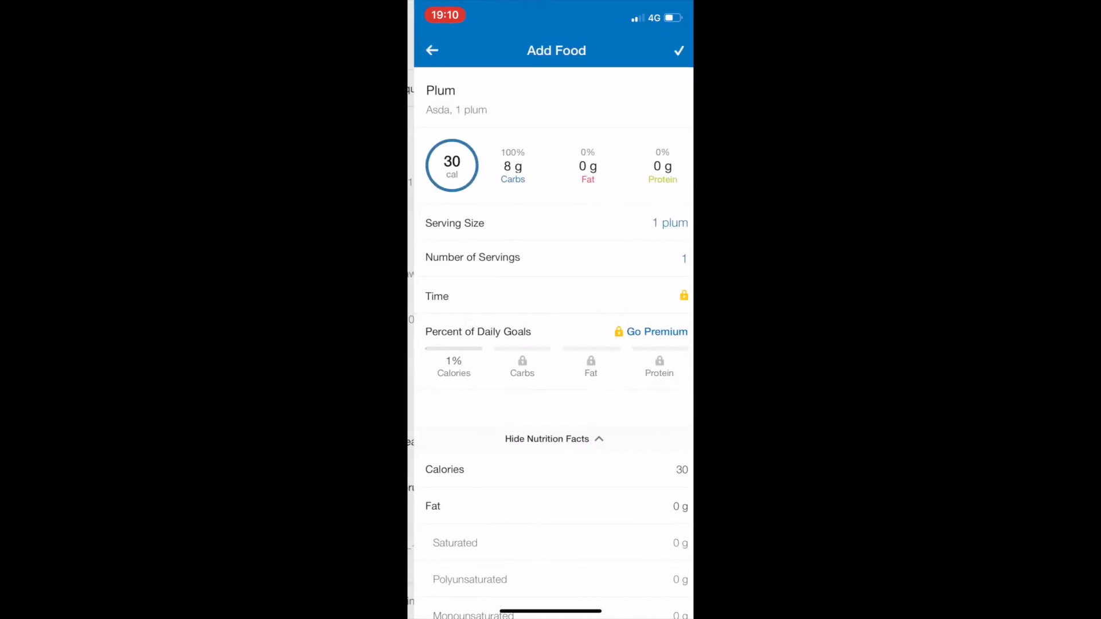
click(678, 51)
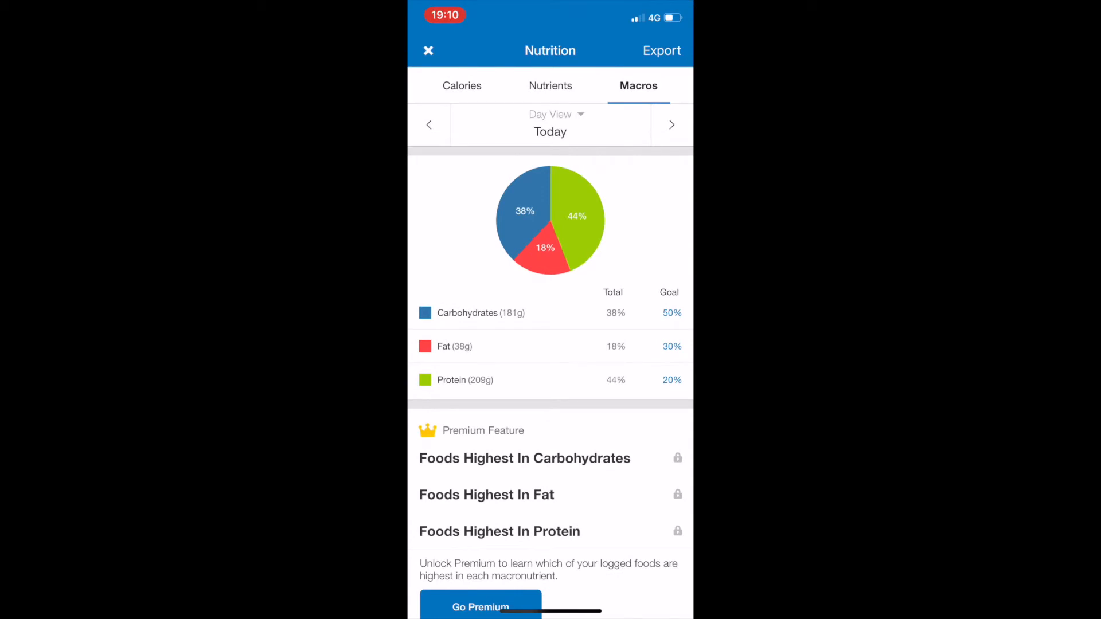
click(427, 49)
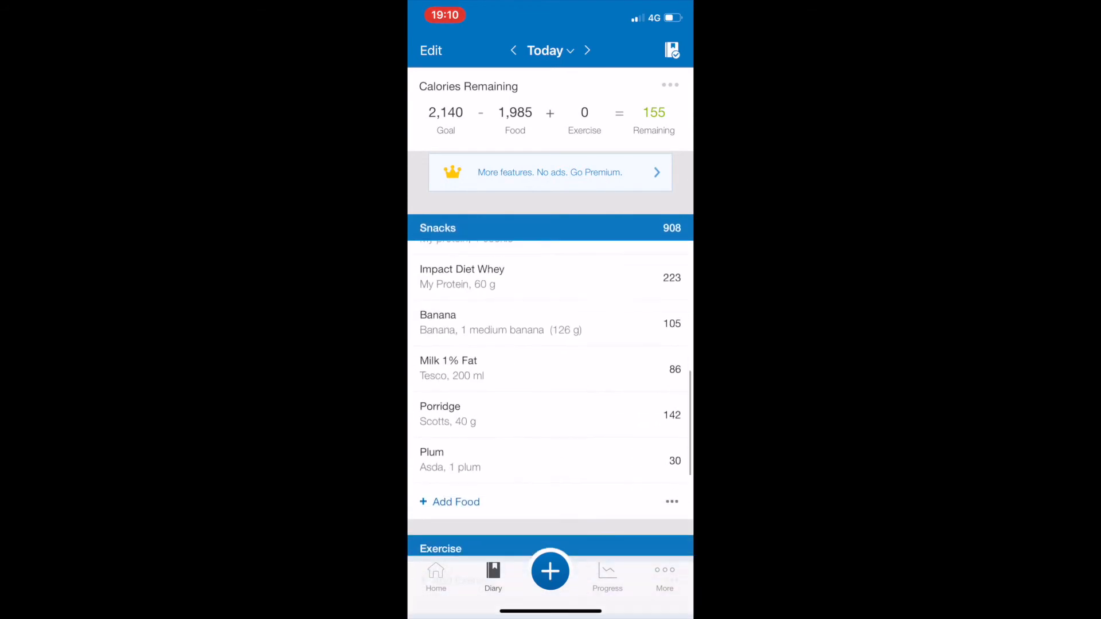
Search 'Oran' and log a 62-calorie orange to Snacks, reaching 2,047 calories at 39/18/42 macros.
click(449, 501)
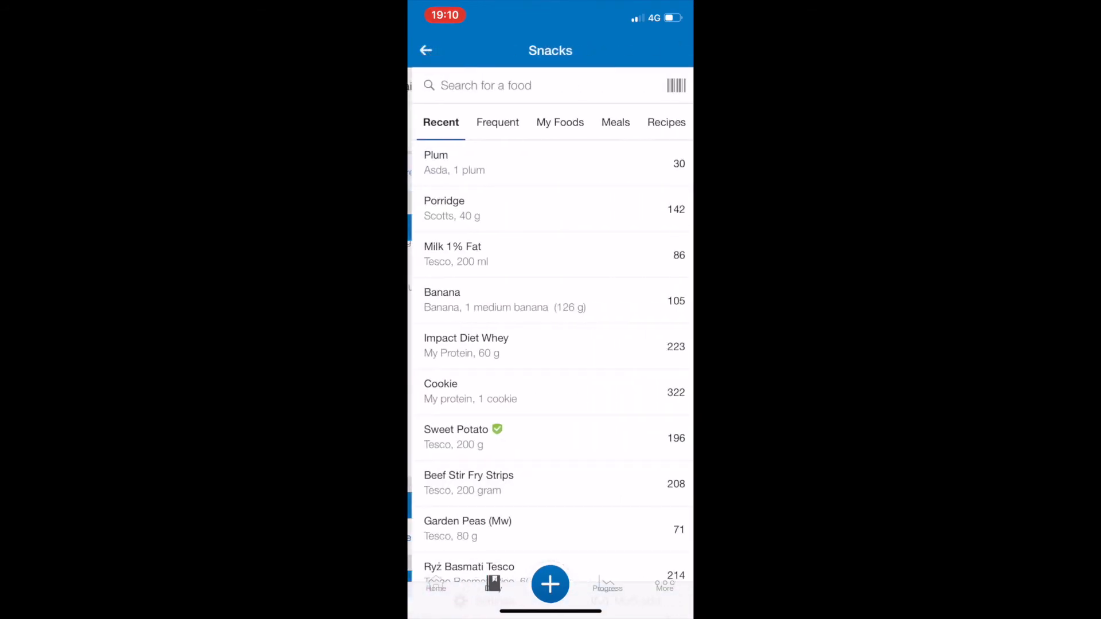
text(Oran)
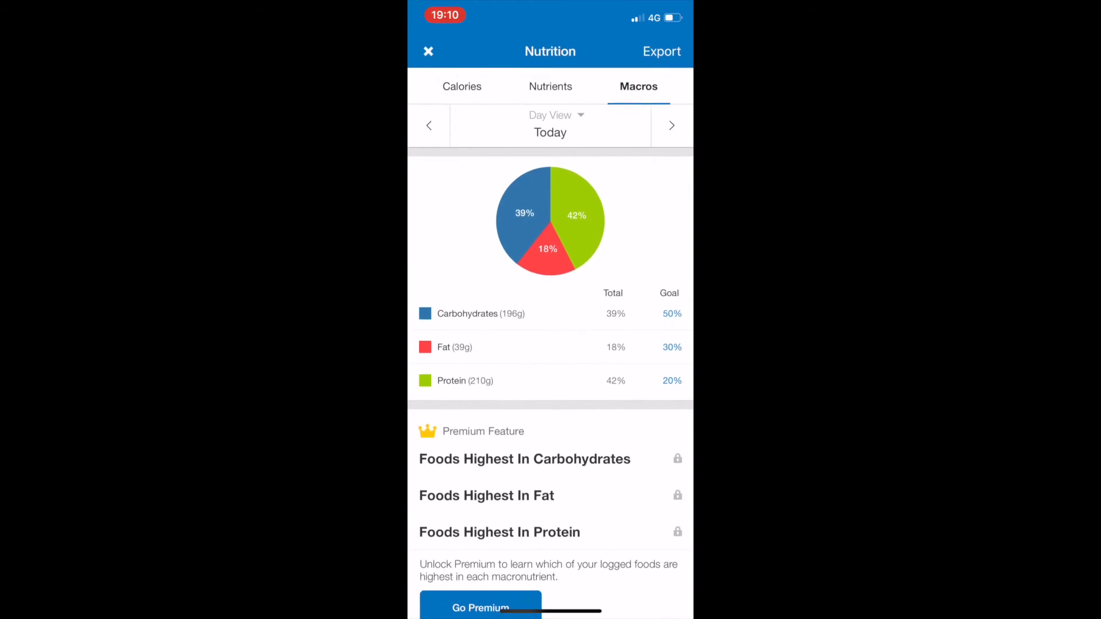
click(427, 52)
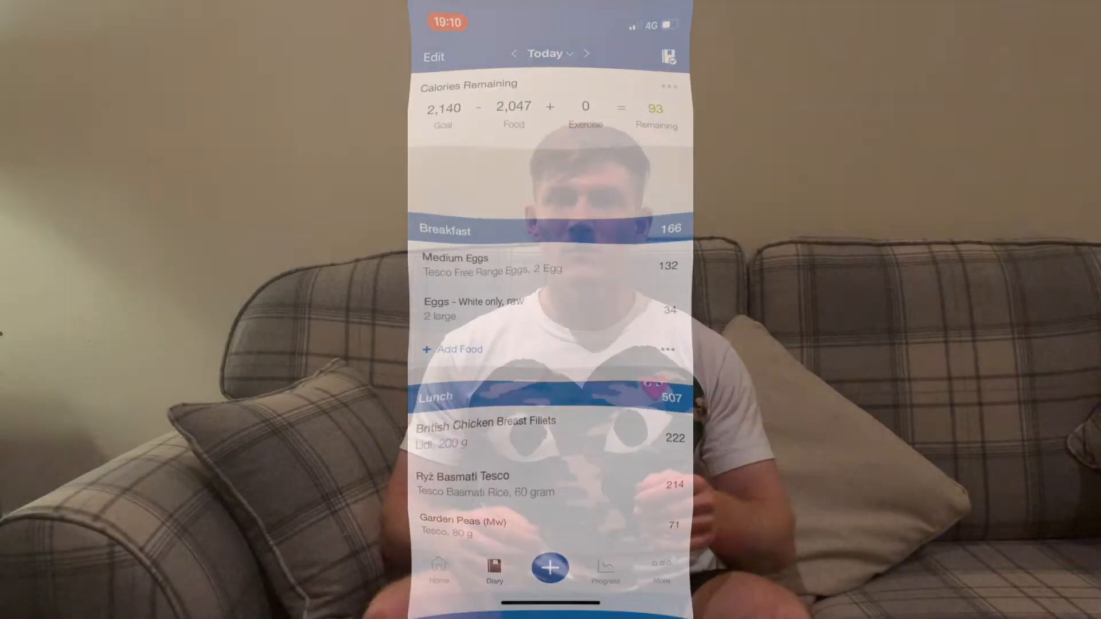